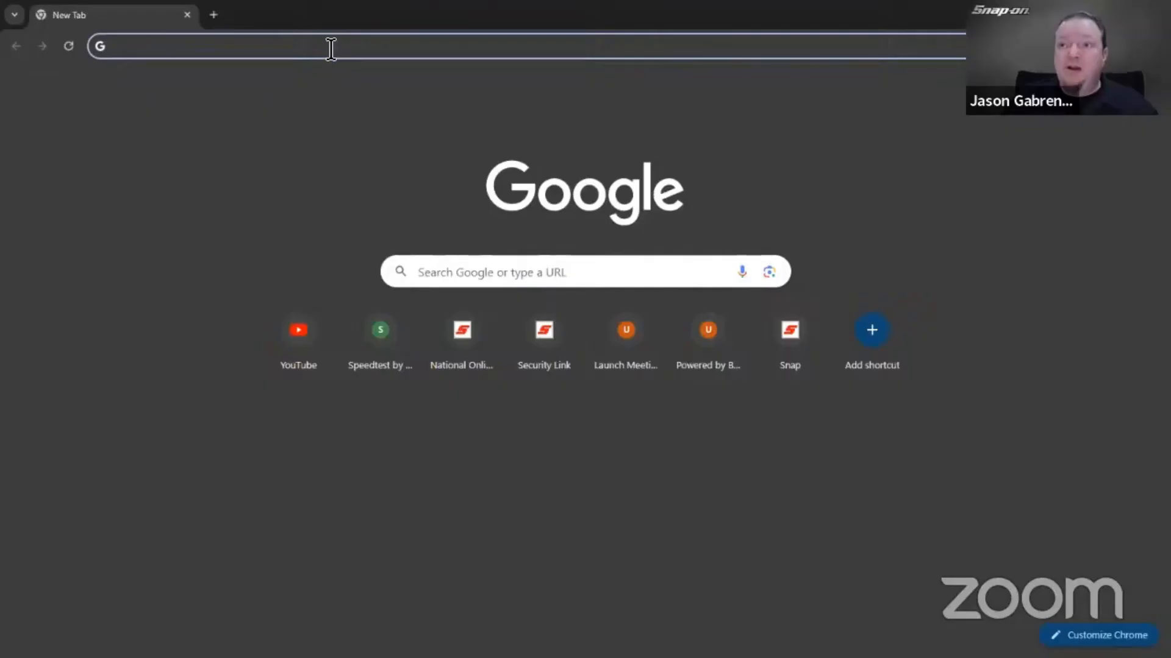
- Go to altusdrive.com and begin an individual account, reaching the Create New Account form
text(a)
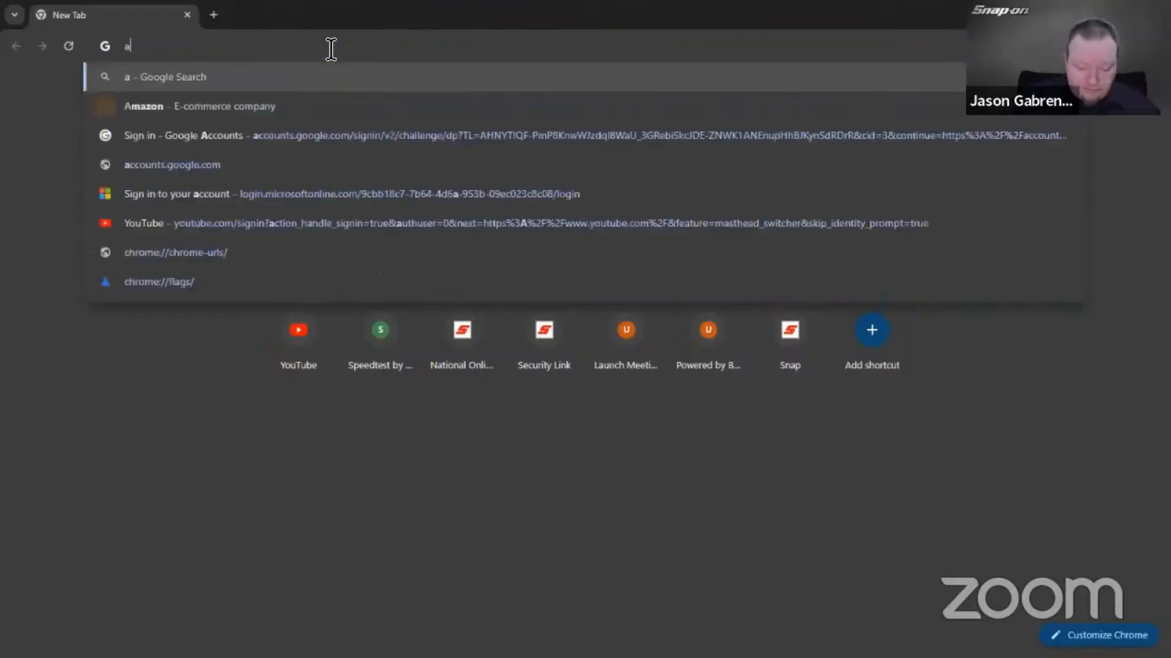
text(ltusdrive.com)
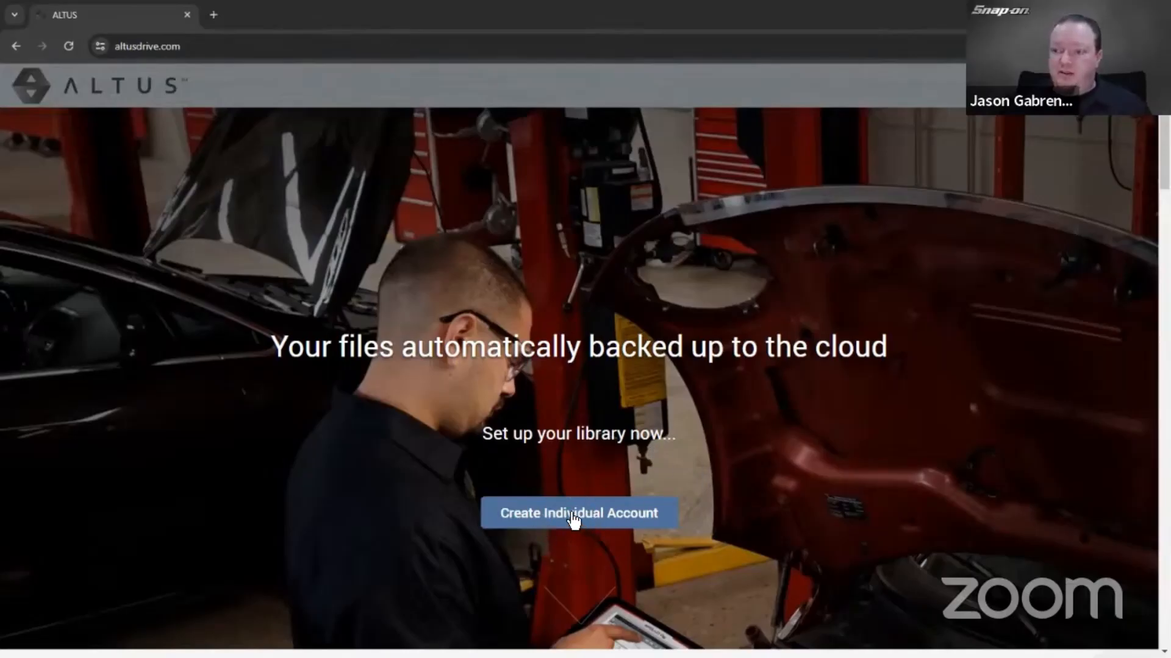
click(578, 513)
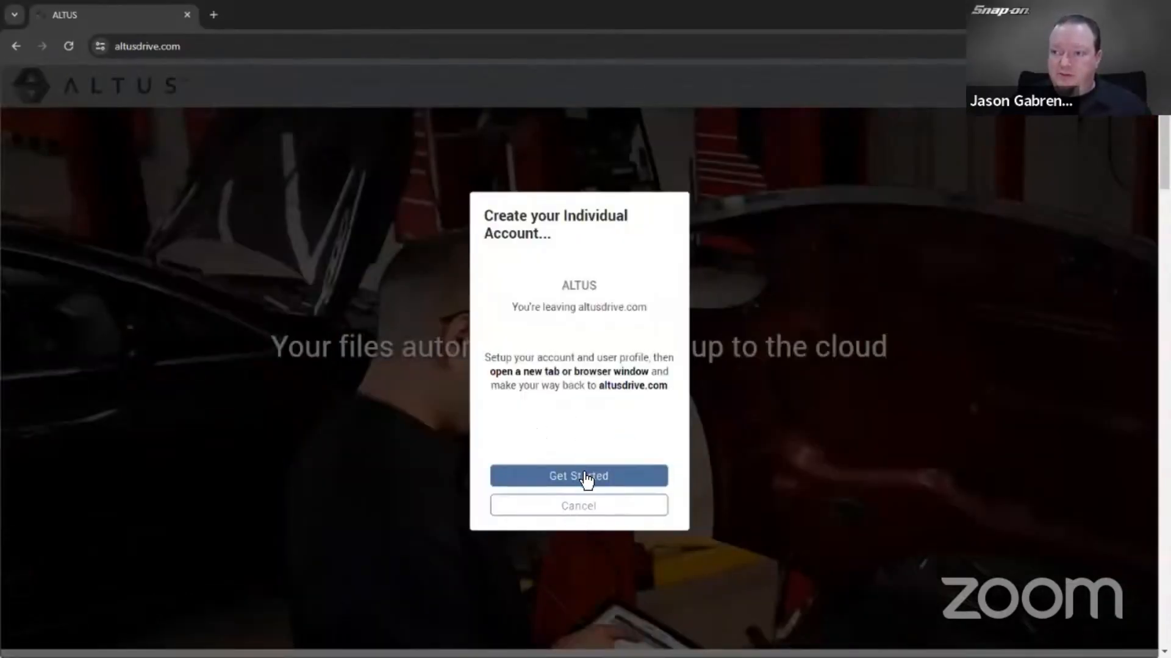
click(578, 476)
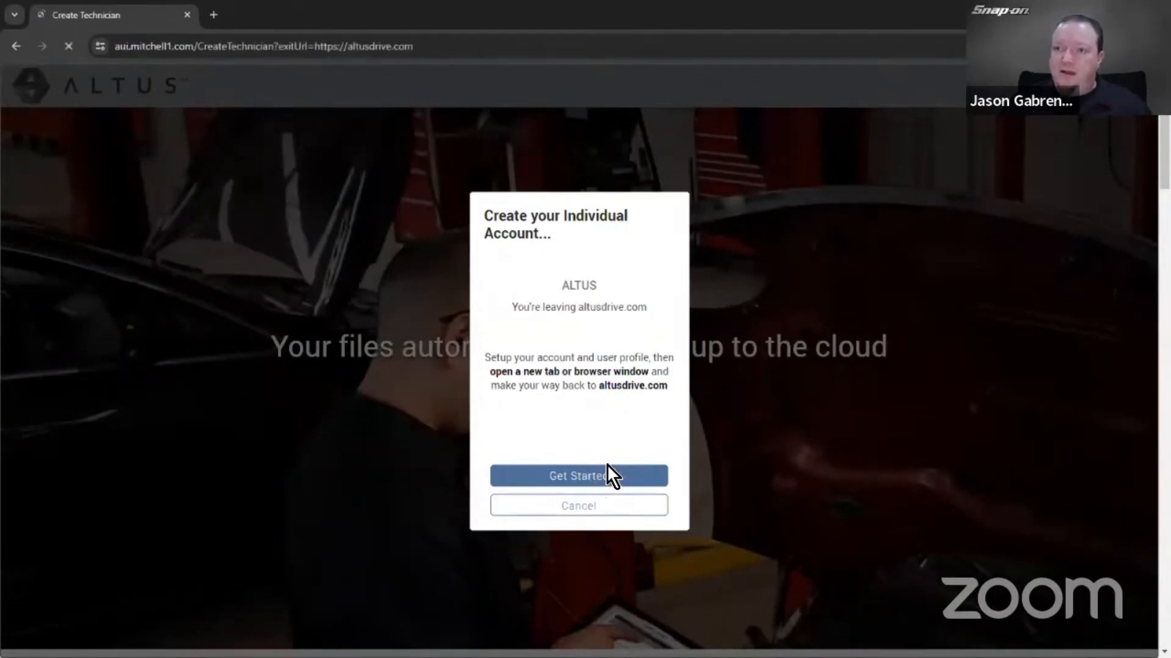
click(578, 477)
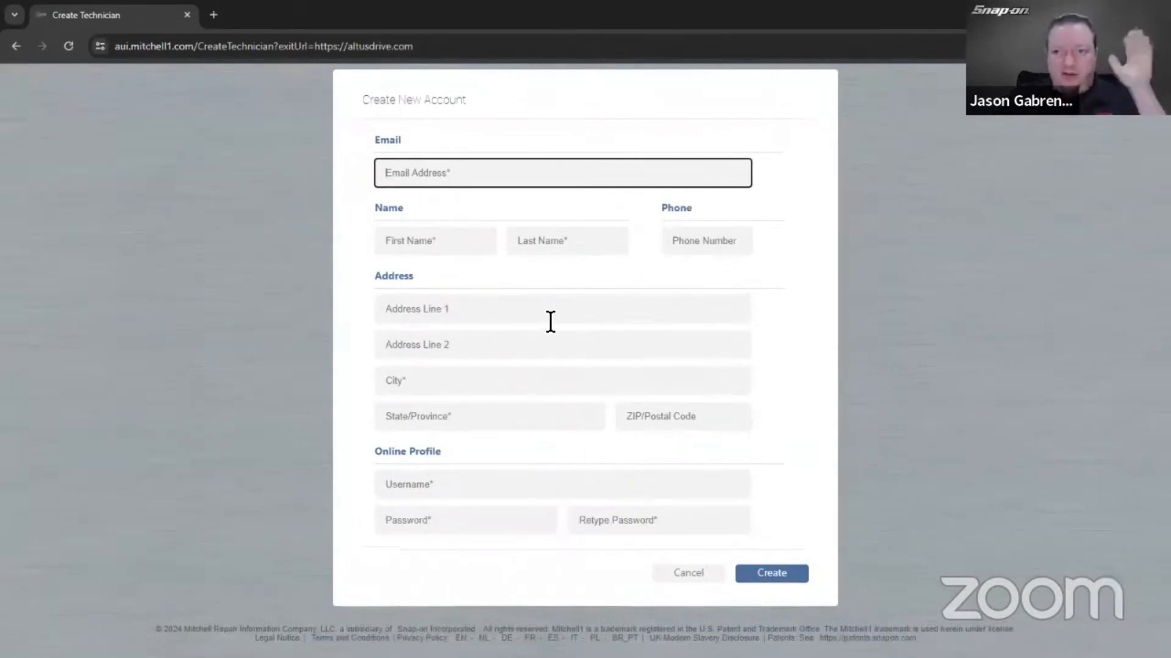
mouse_move(797, 556)
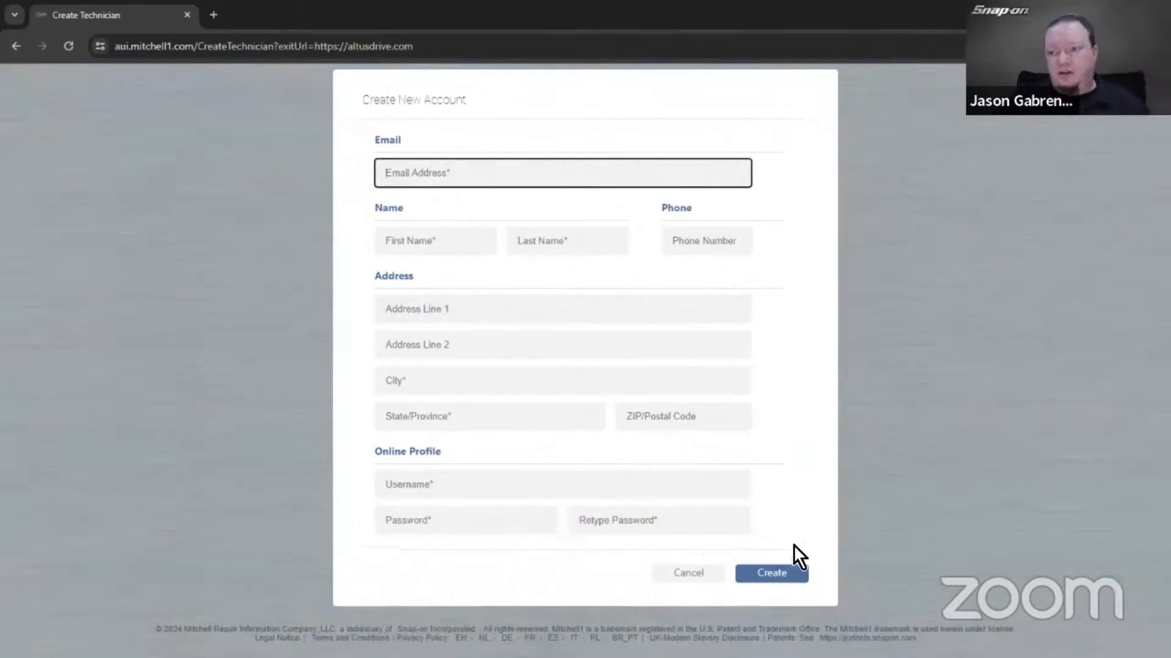
mouse_move(834, 493)
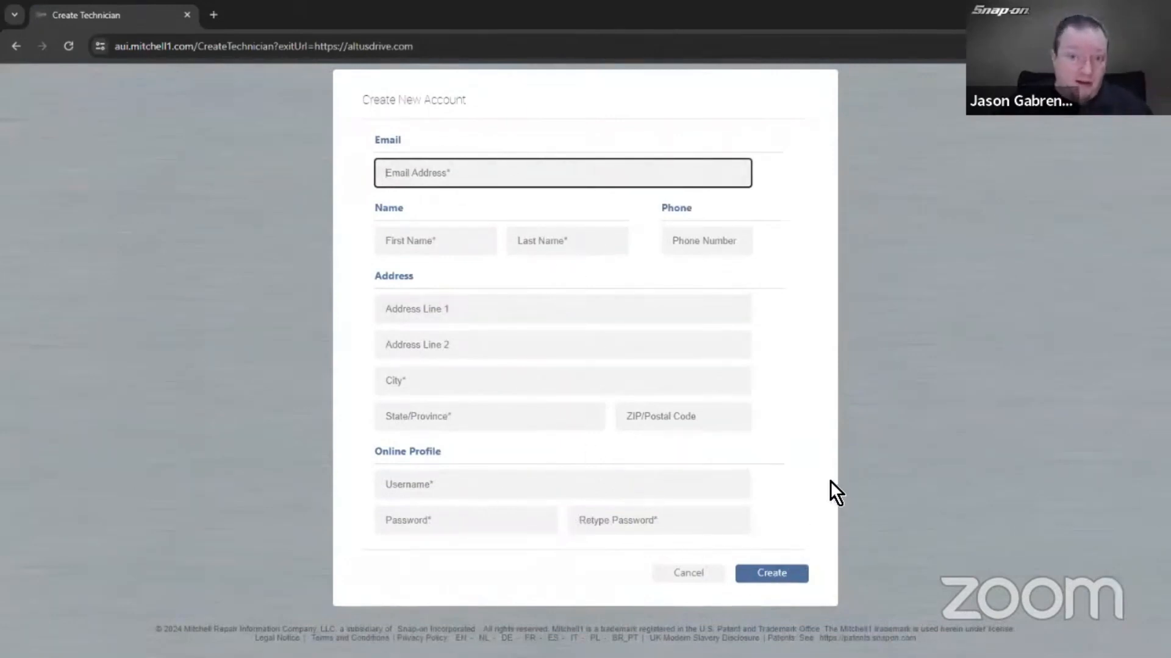
mouse_move(198, 38)
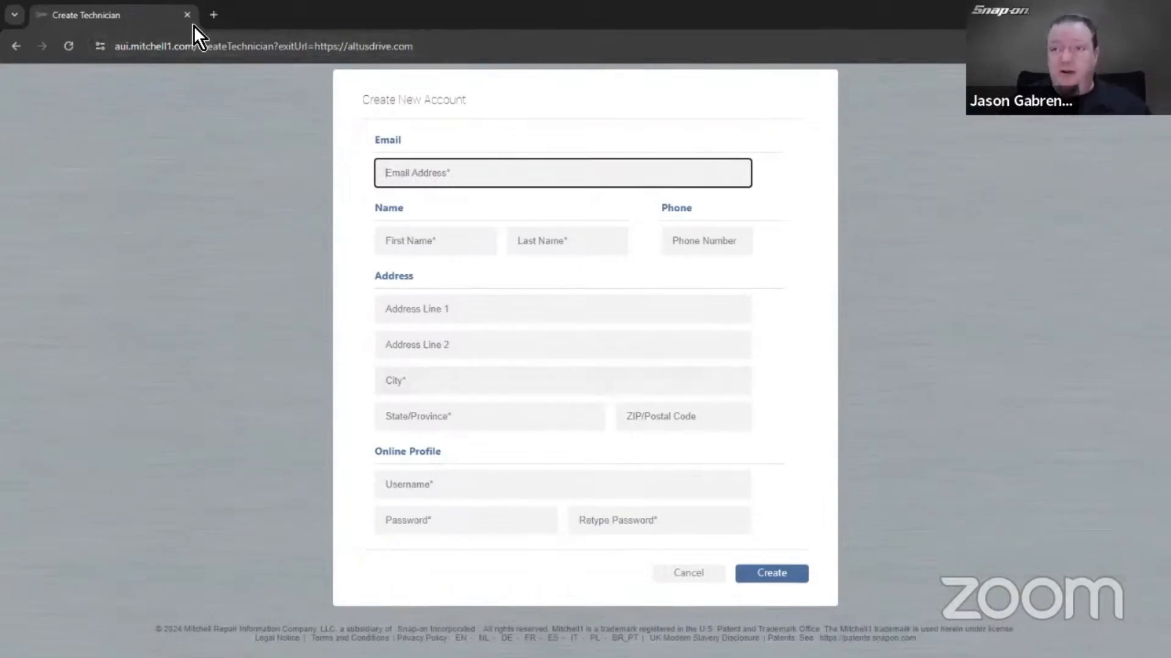
- Log in with the password and scroll to the Online Profile account details
click(215, 15)
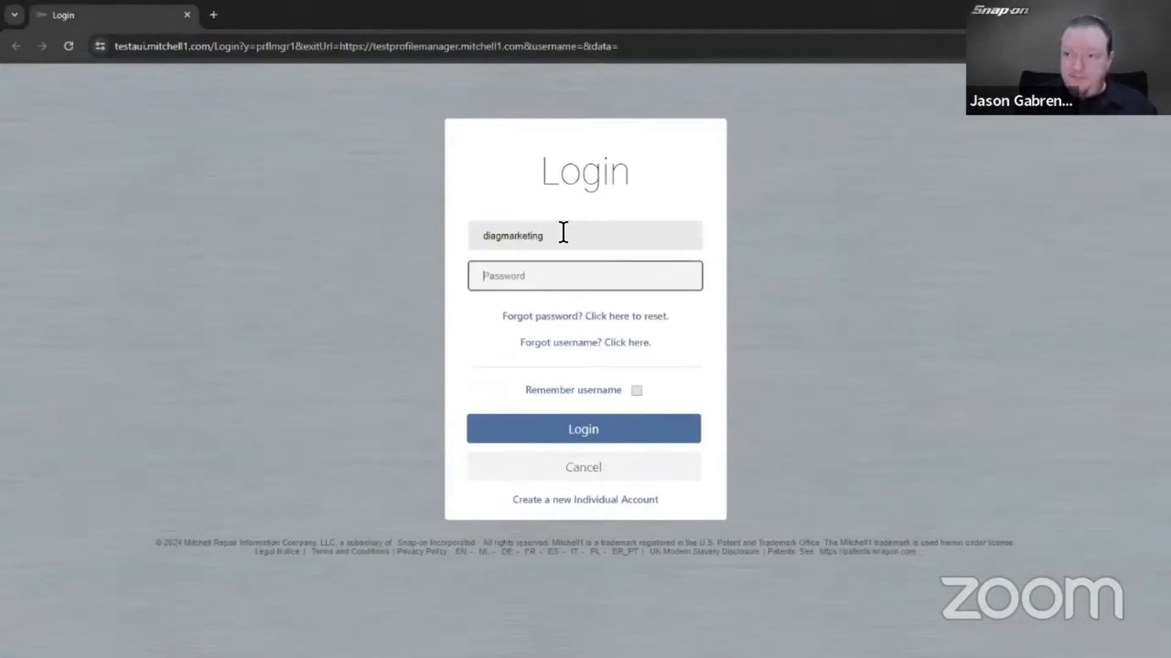
text(password)
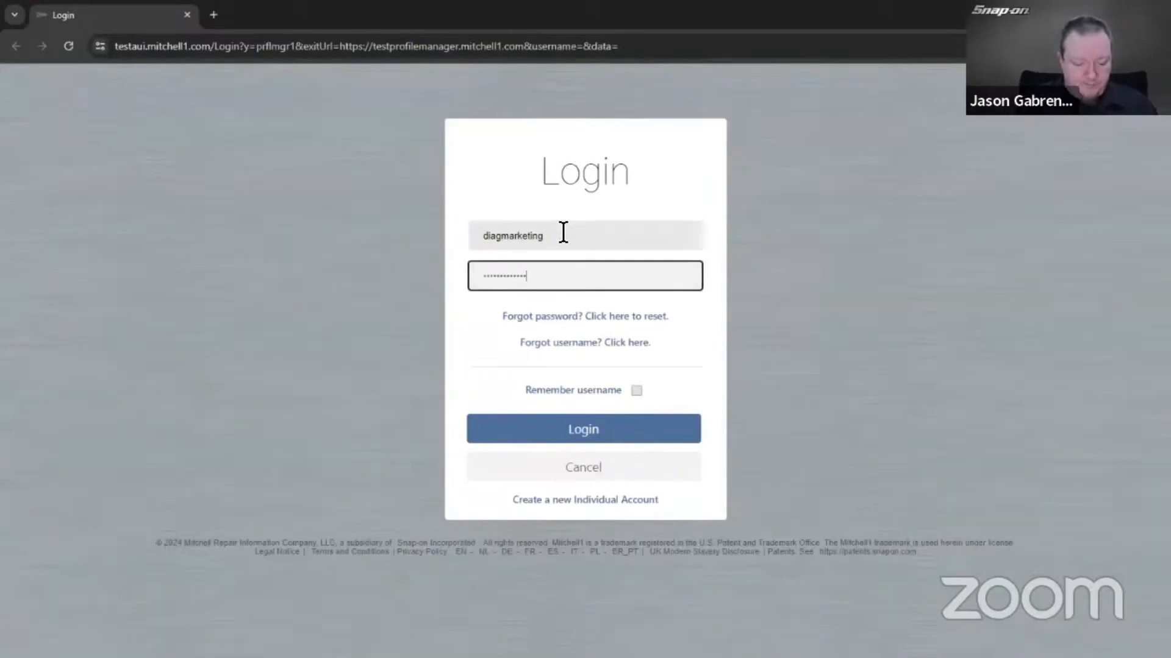
click(583, 428)
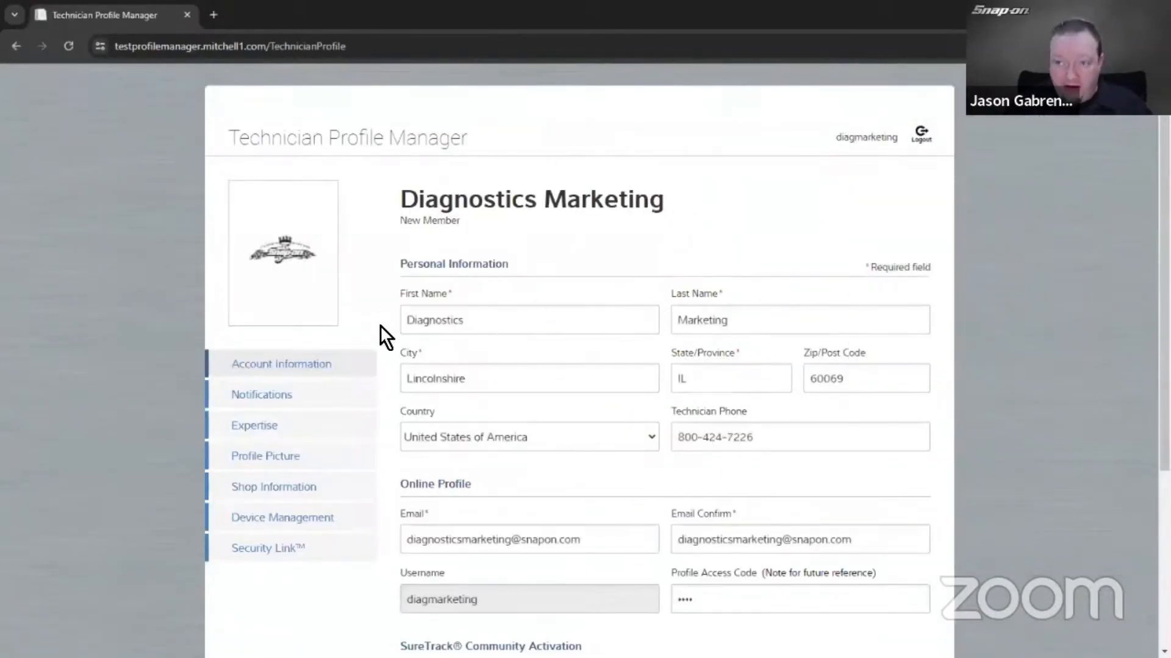
scroll(down, 3)
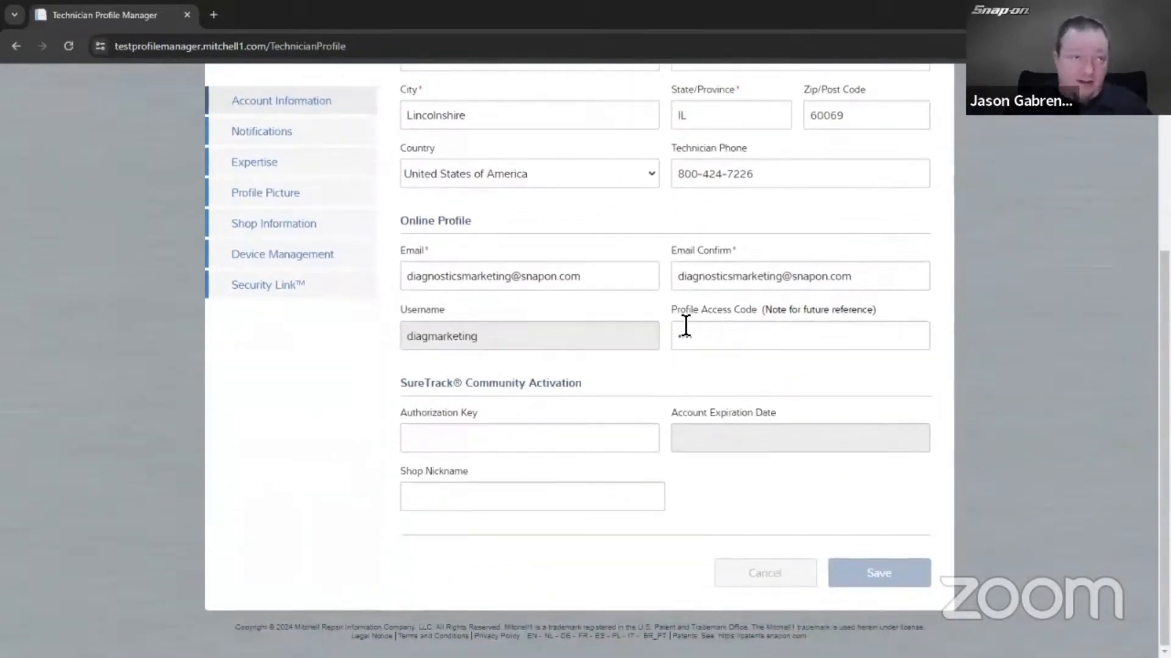
text(****)
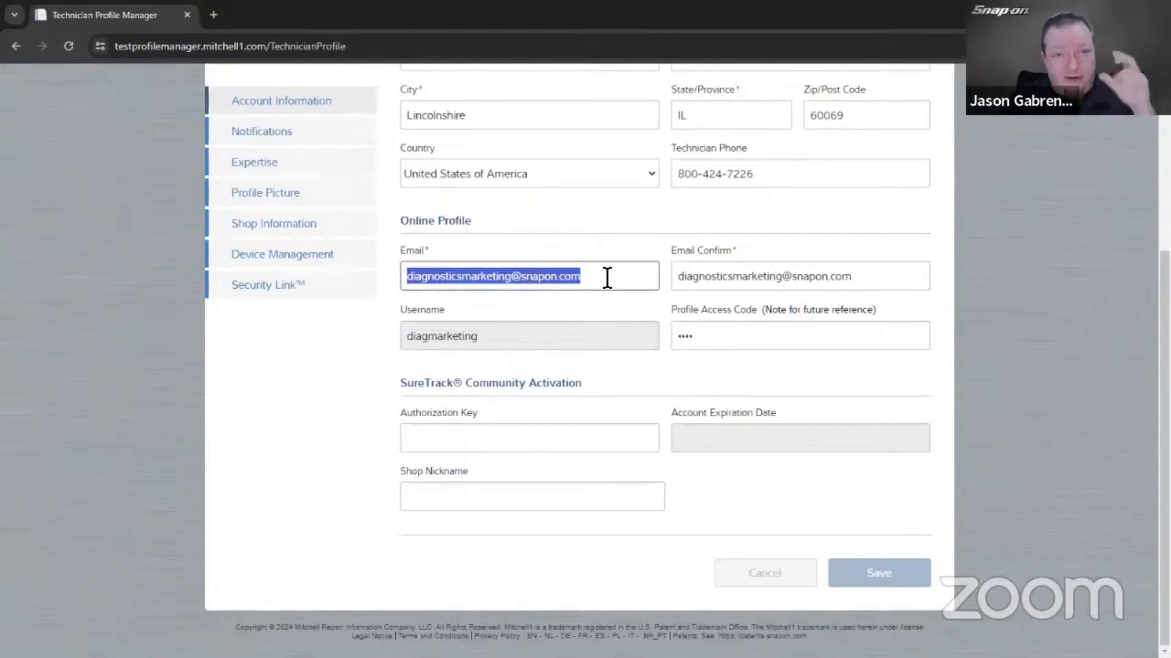
mouse_move(523, 261)
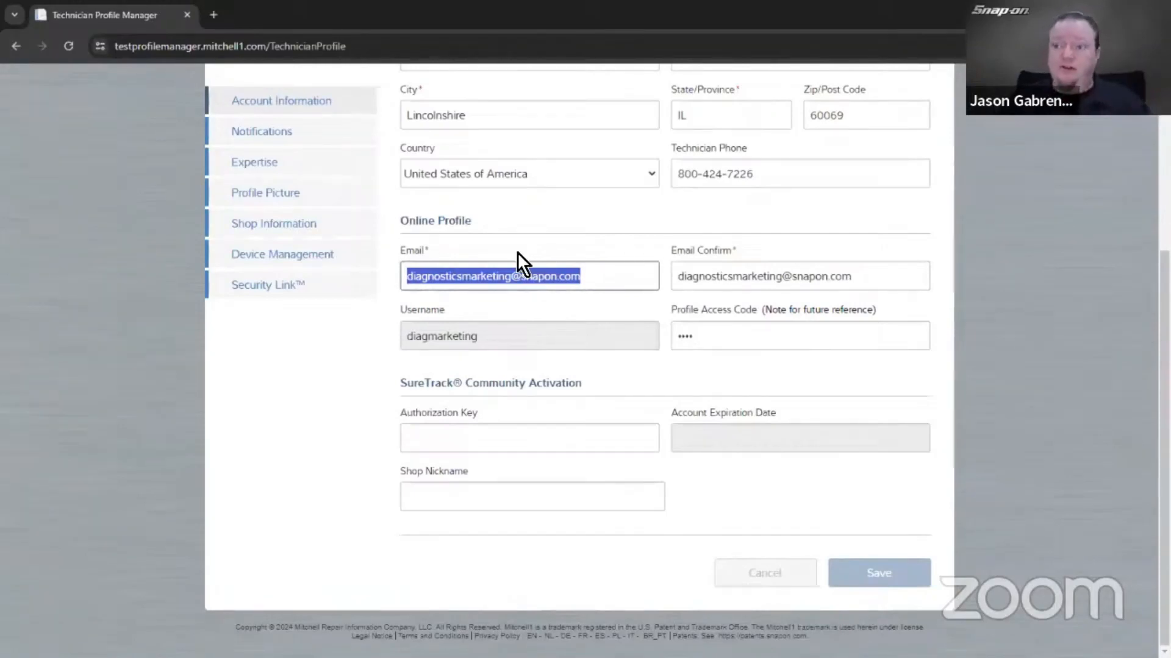
mouse_move(732, 276)
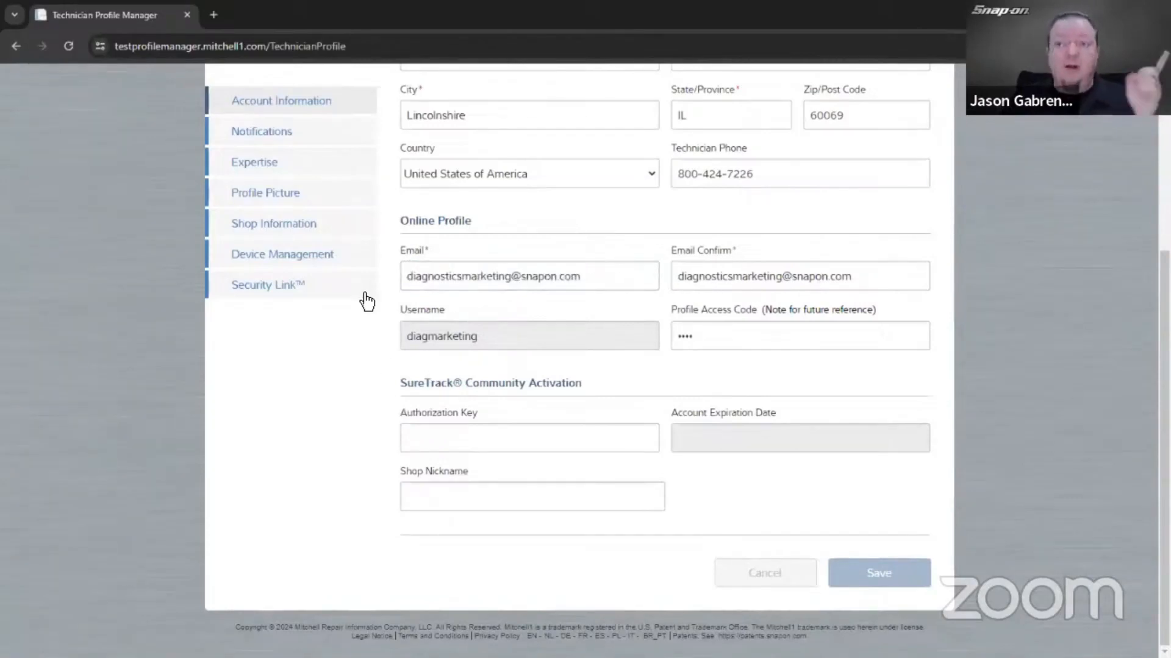
mouse_move(530, 235)
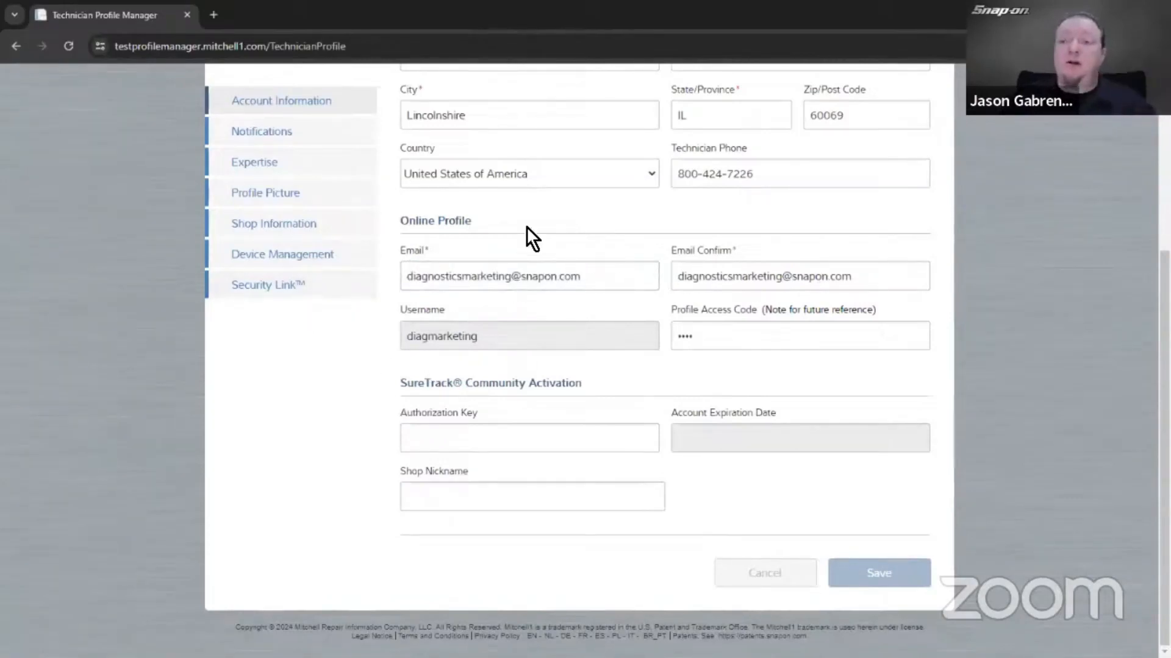
mouse_move(610, 310)
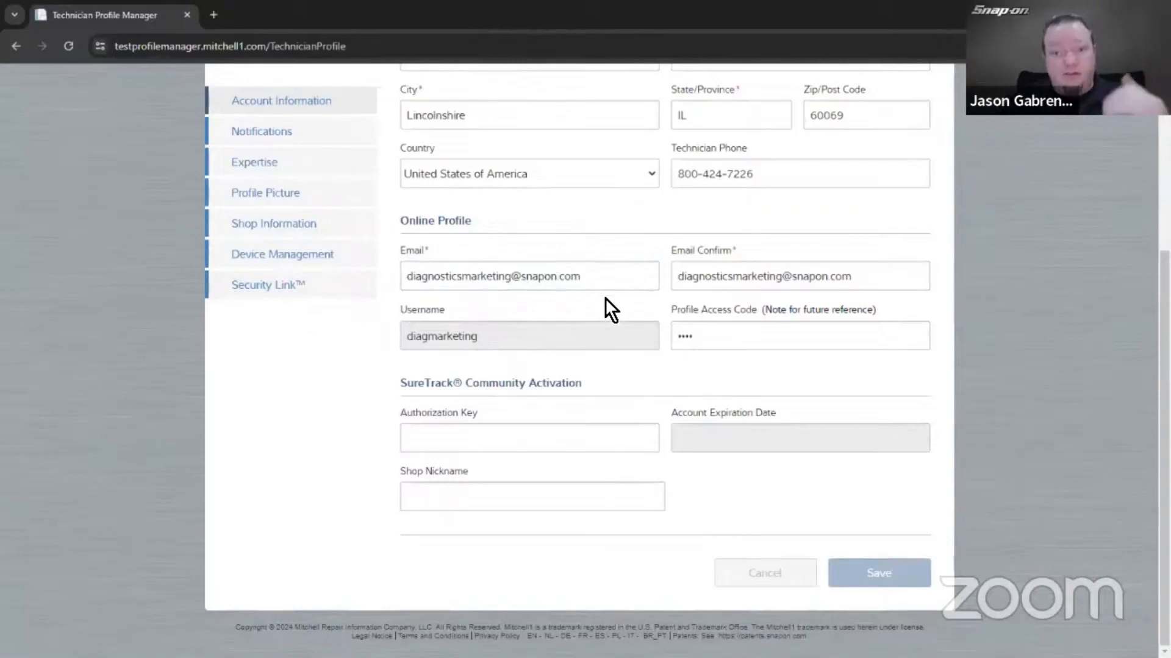
- Go to Device Management and start Add Device to register a new device
click(282, 253)
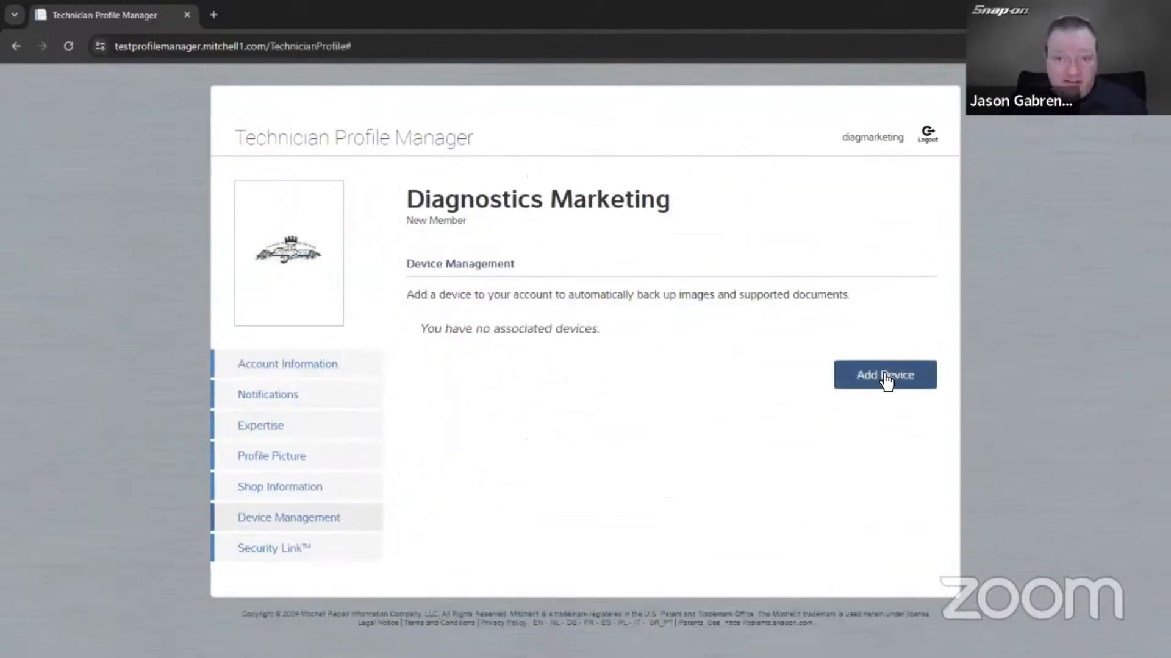
click(886, 374)
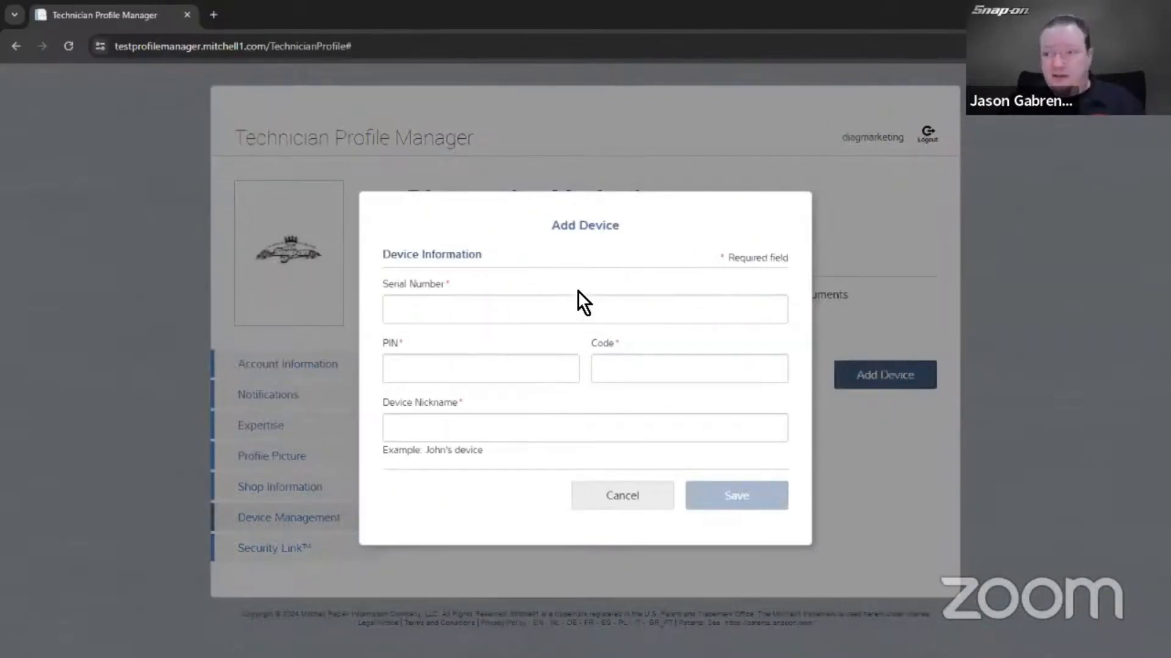
click(734, 495)
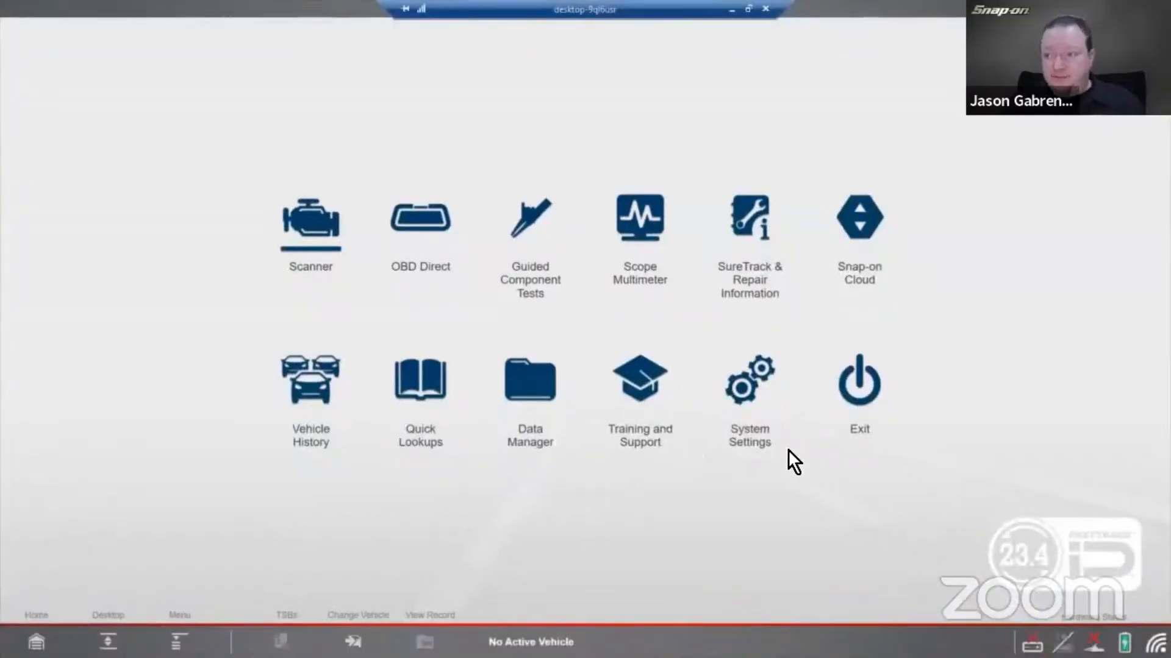
mouse_move(754, 380)
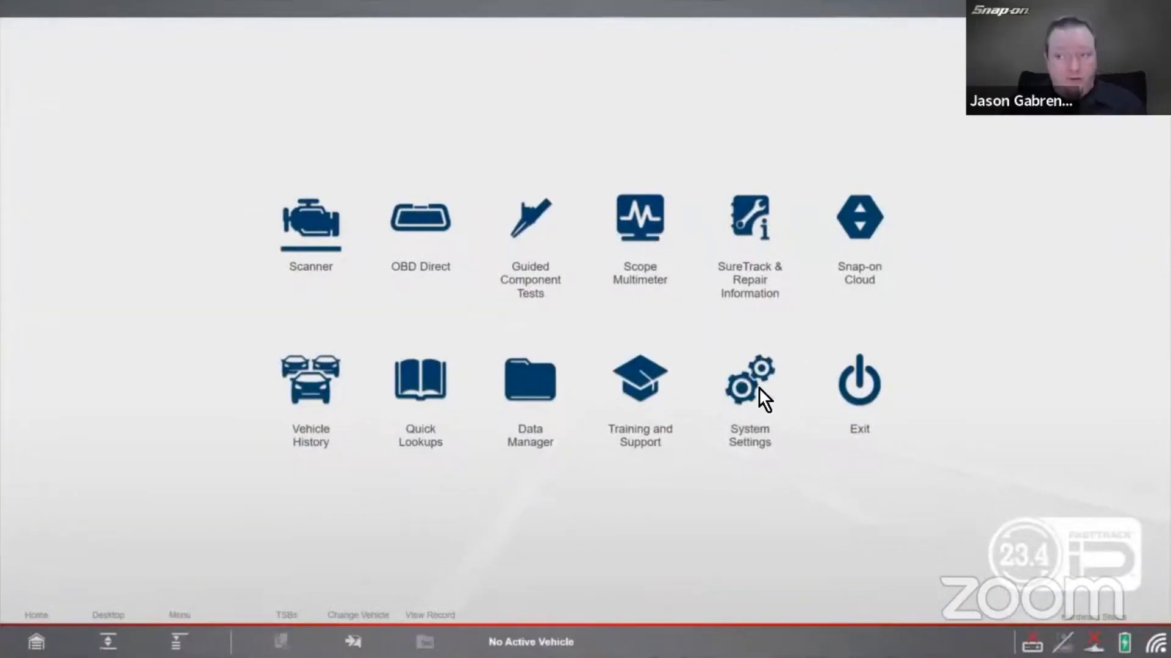
click(749, 376)
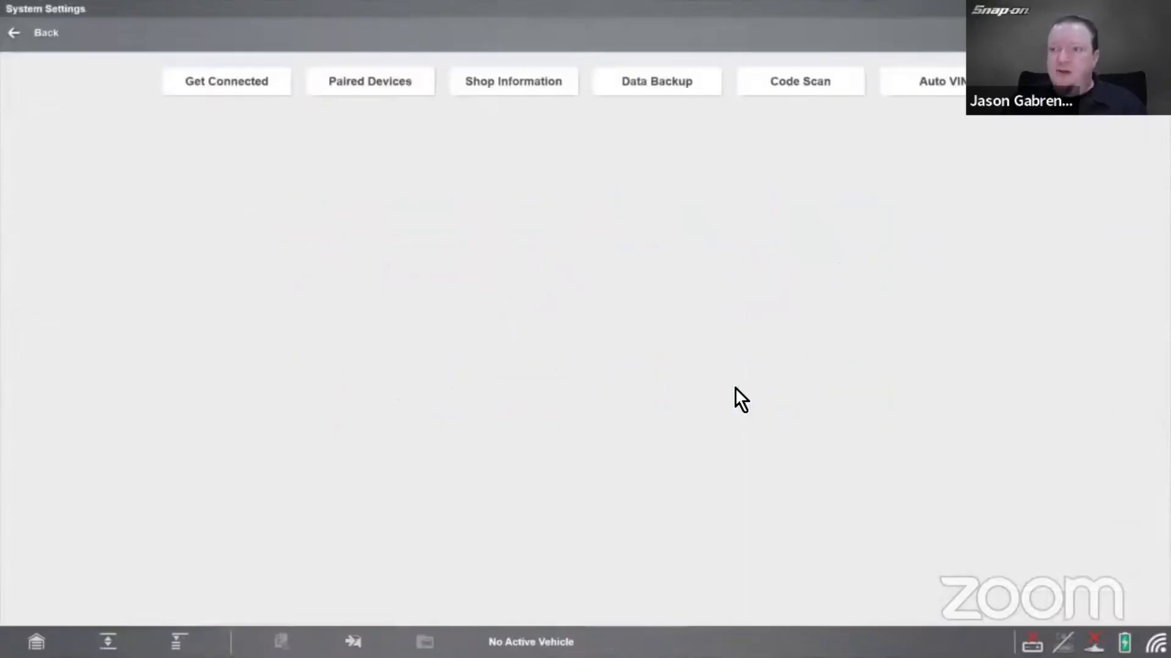
mouse_move(257, 101)
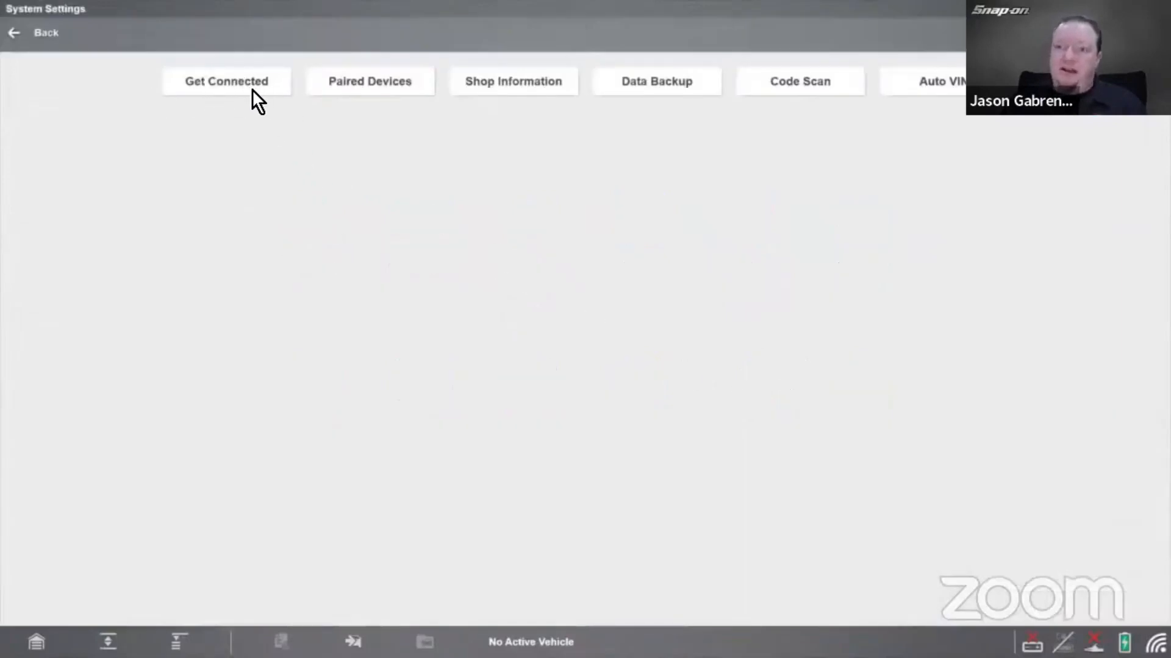
click(225, 80)
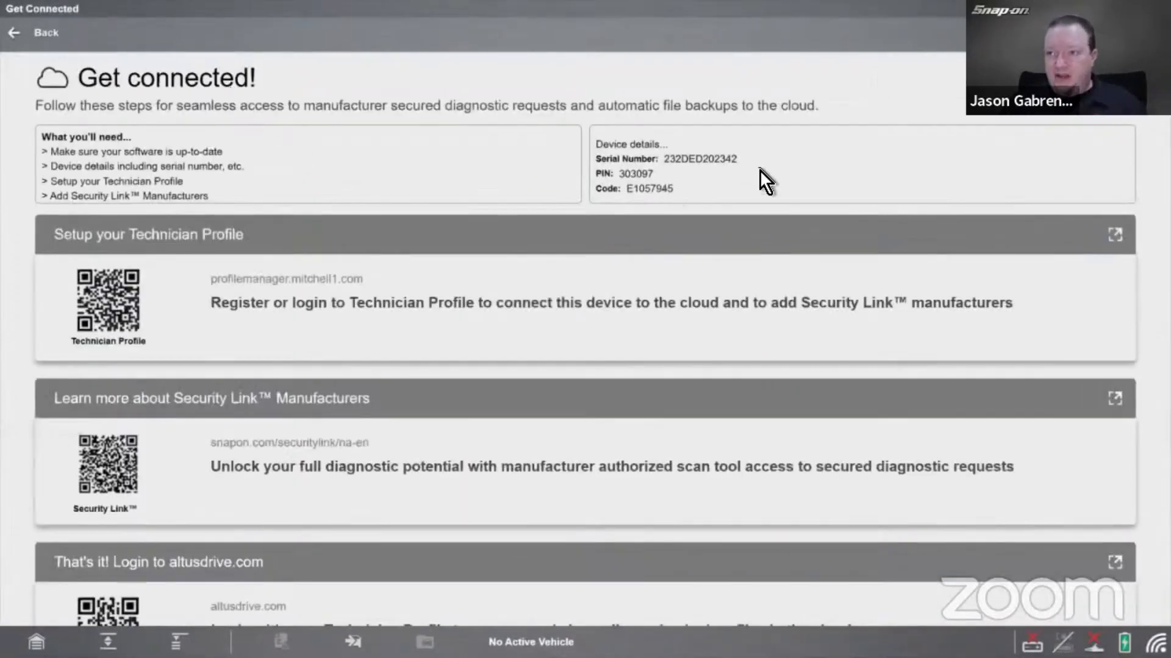
mouse_move(665, 168)
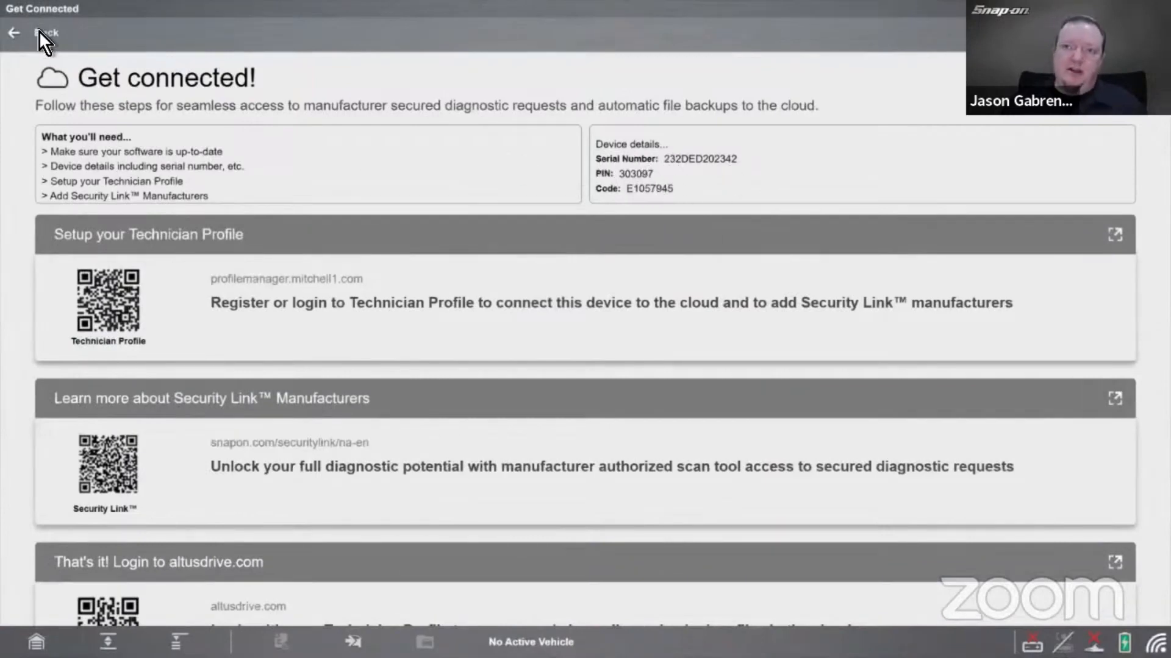
mouse_move(288, 59)
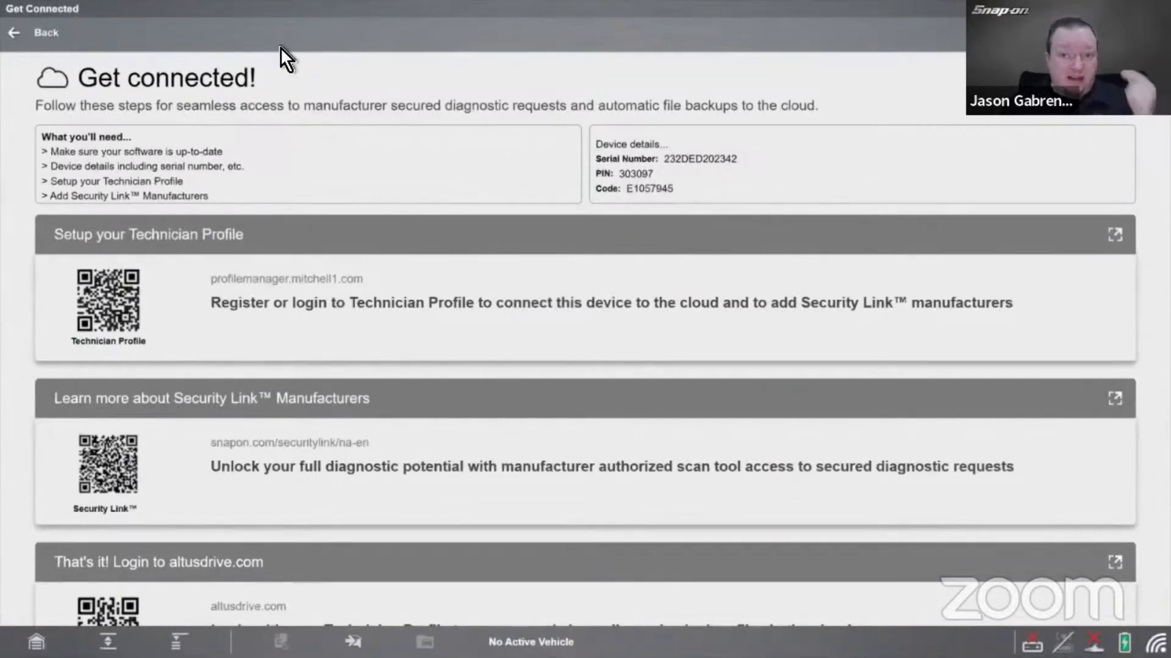
mouse_move(665, 195)
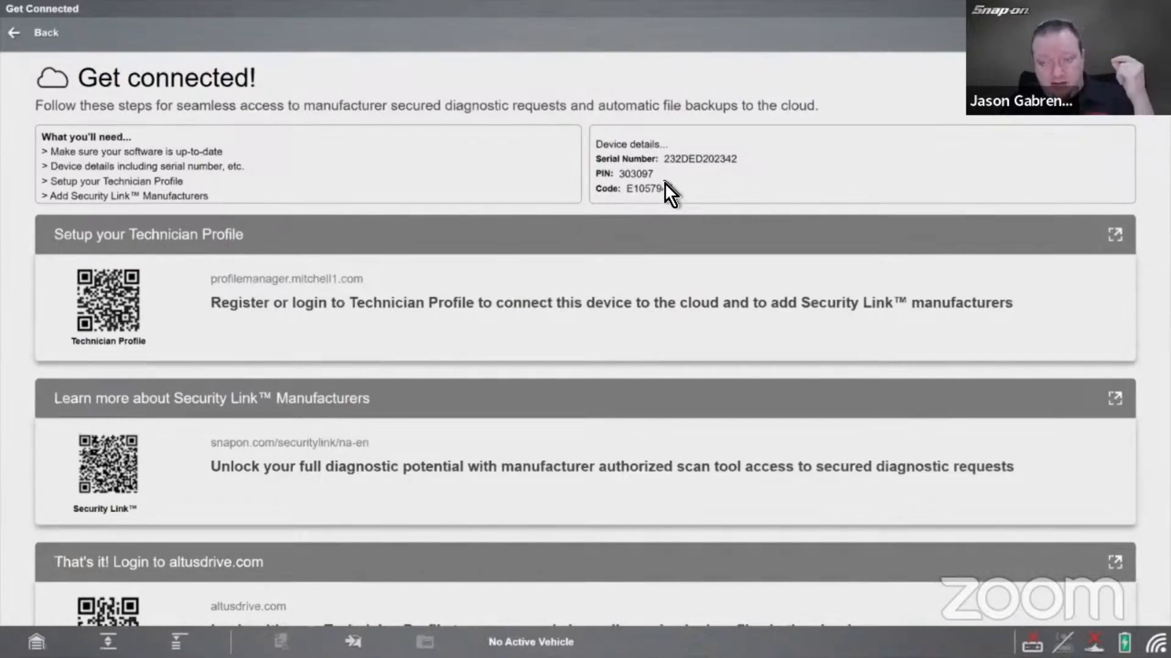
mouse_move(792, 179)
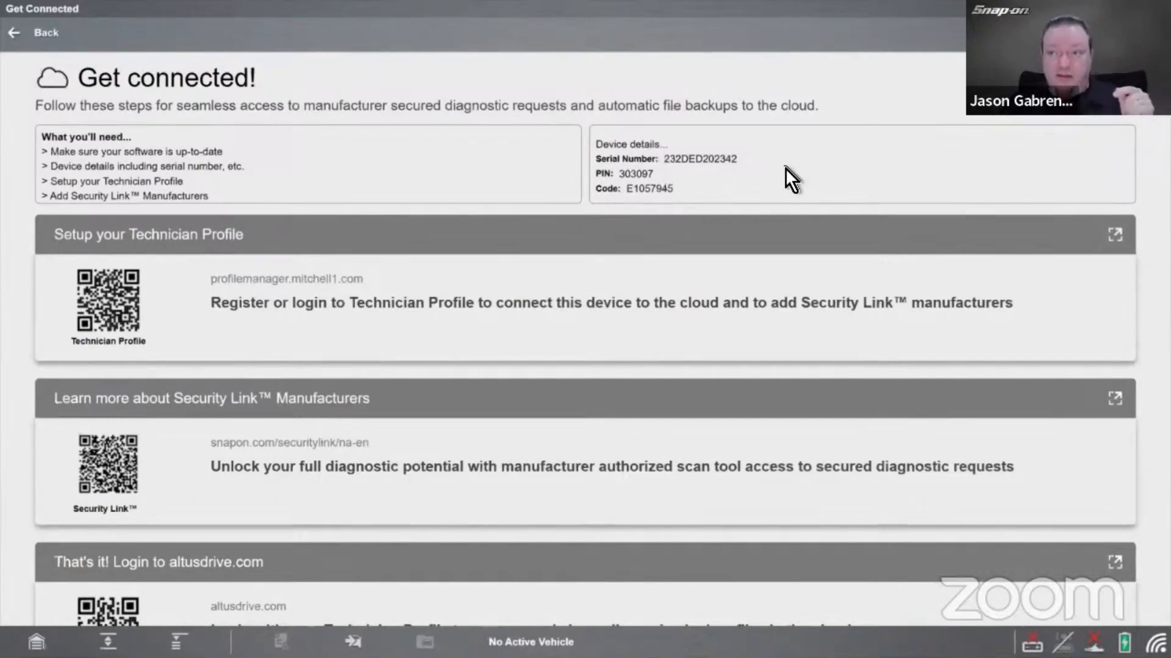
mouse_move(554, 179)
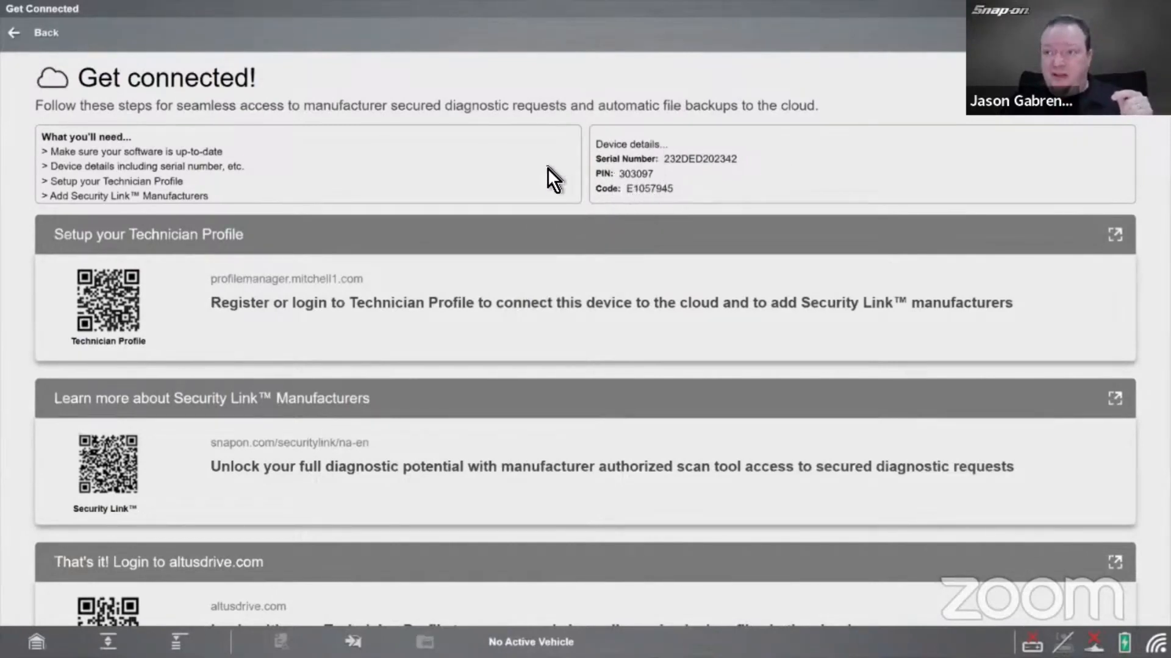
click(34, 32)
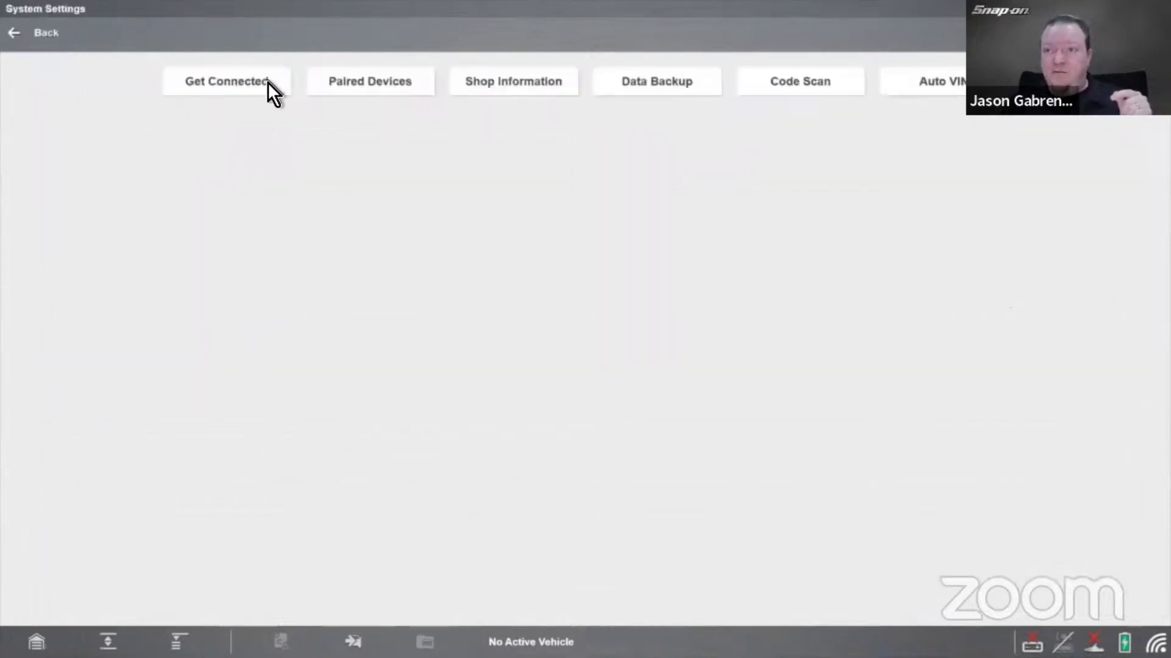
click(226, 81)
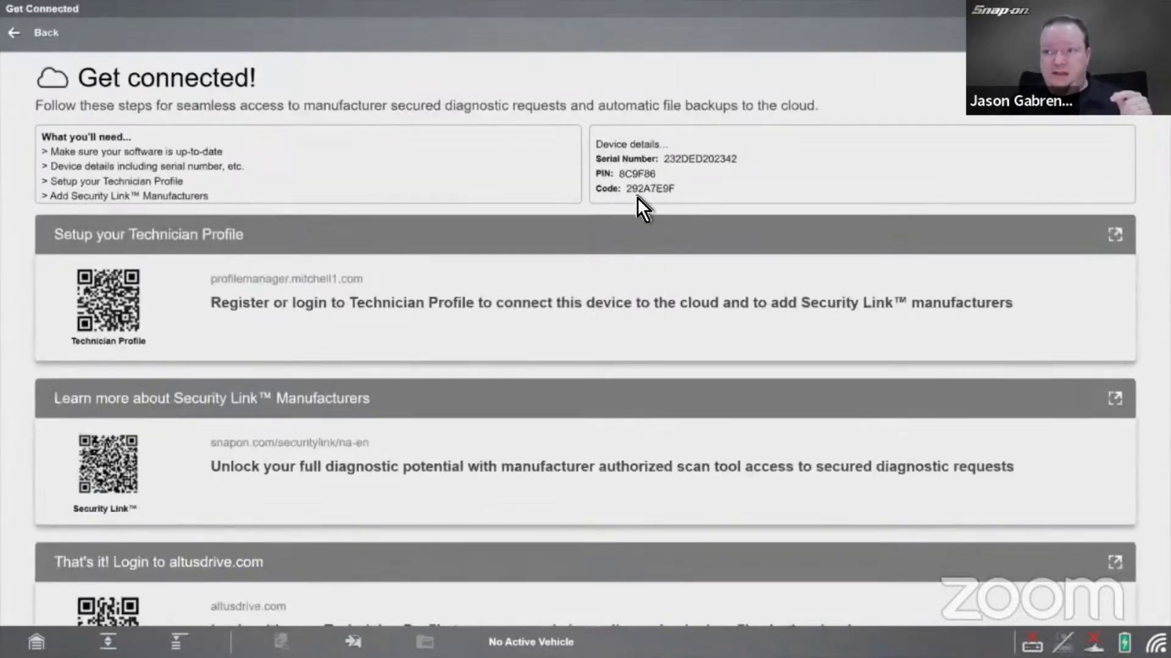
mouse_move(685, 213)
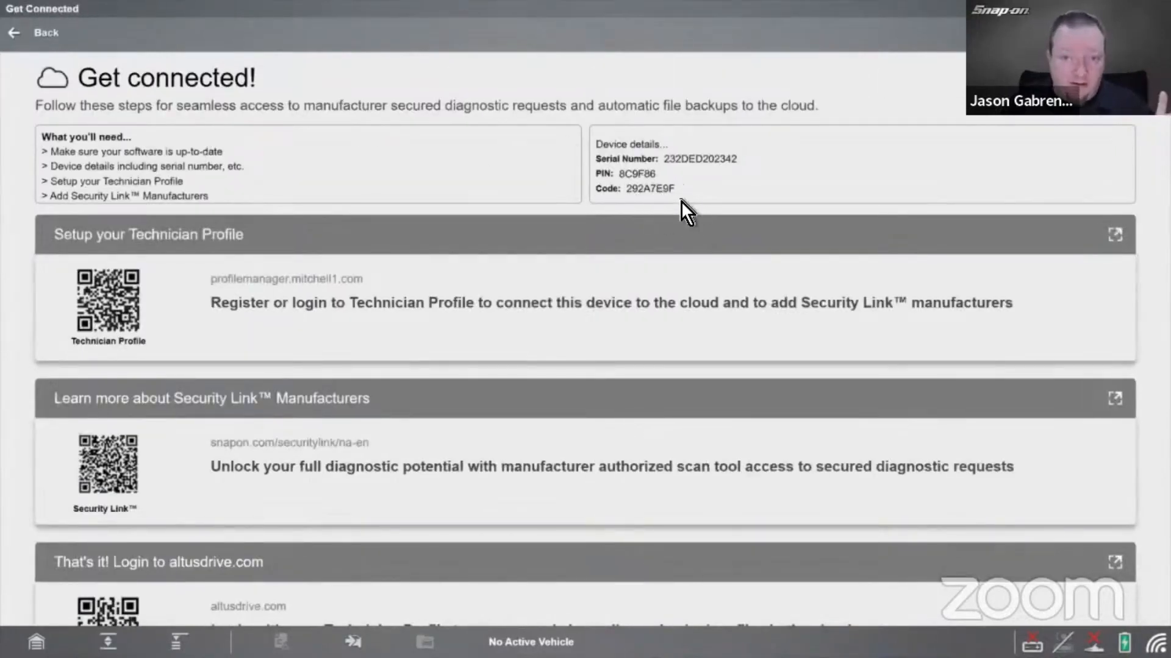
mouse_move(761, 265)
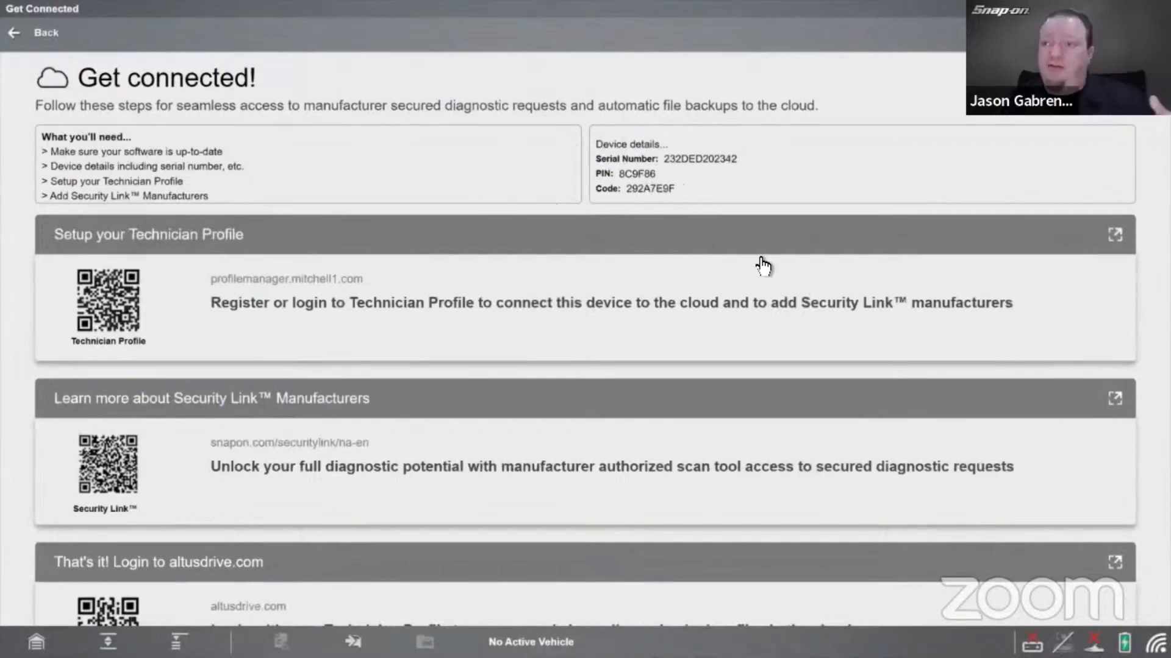
mouse_move(721, 208)
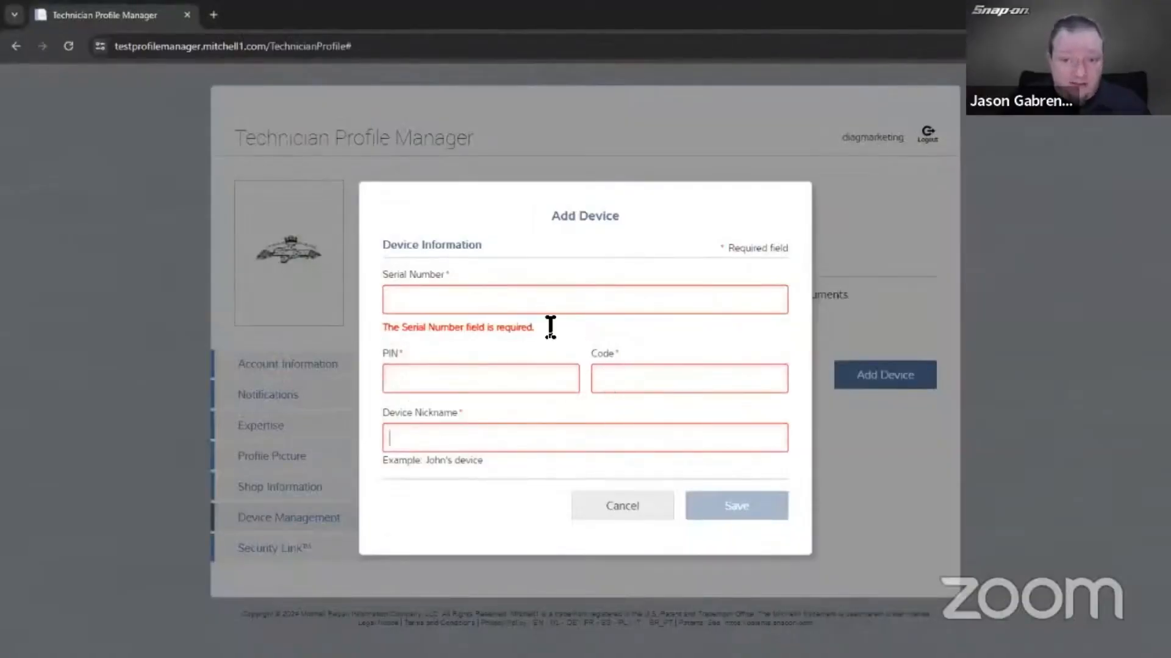
mouse_move(549, 274)
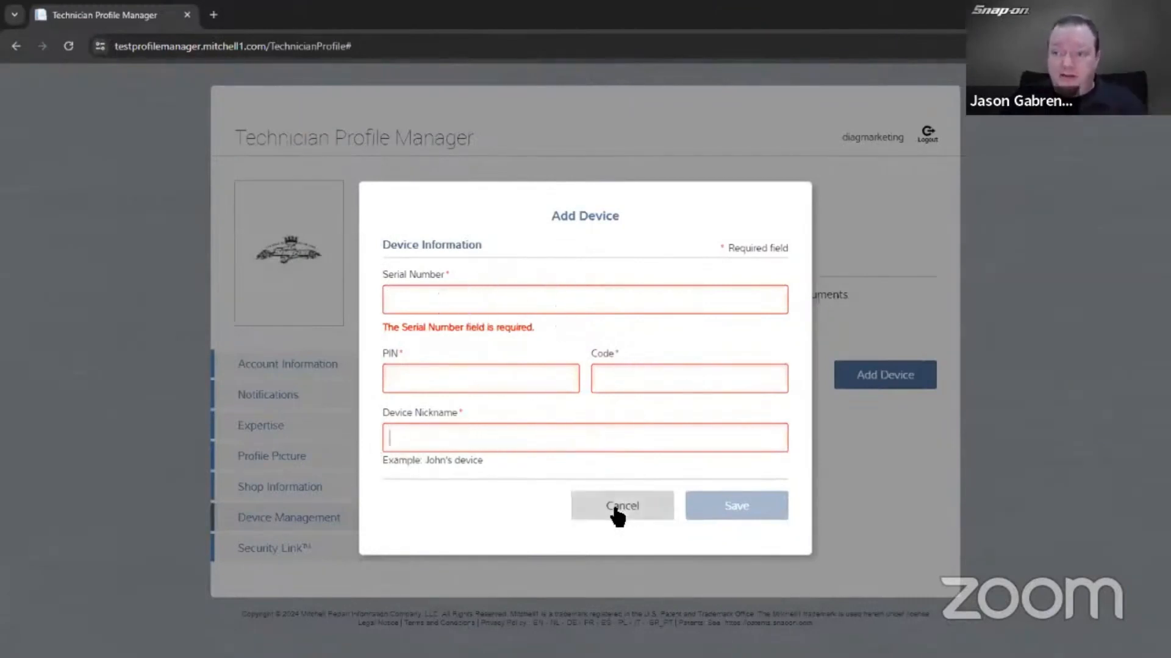
- Cancel the empty Add Device form, leaving no associated devices
click(621, 505)
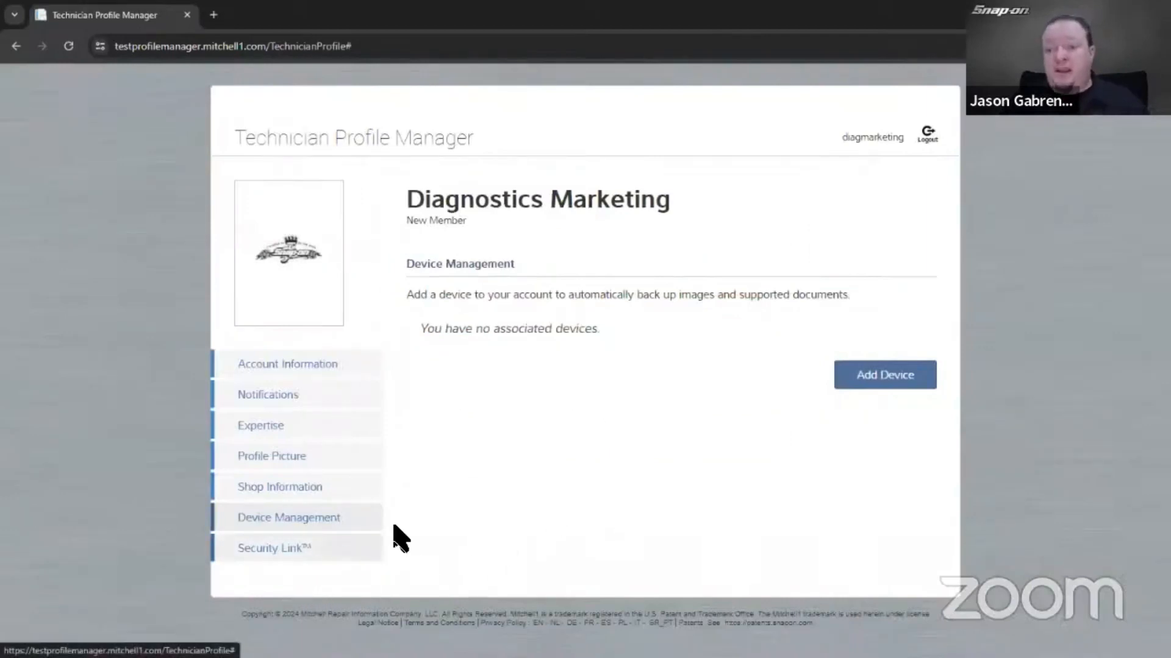
mouse_move(276, 558)
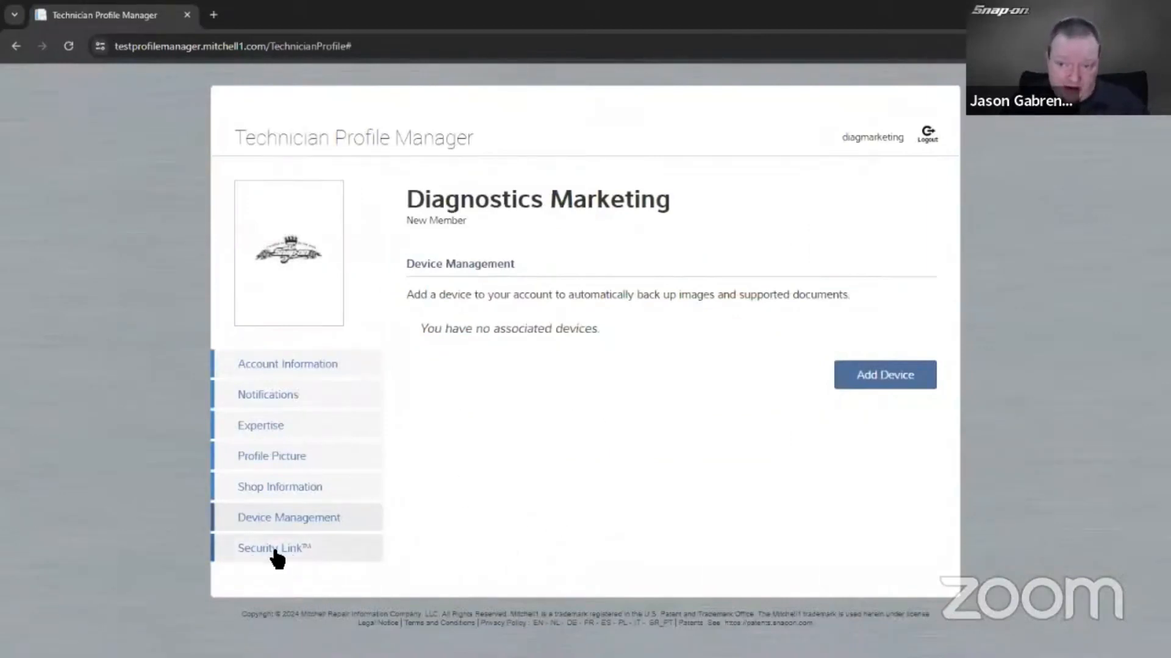
- Show the Security Link manufacturers and start linking FCA North America
click(274, 548)
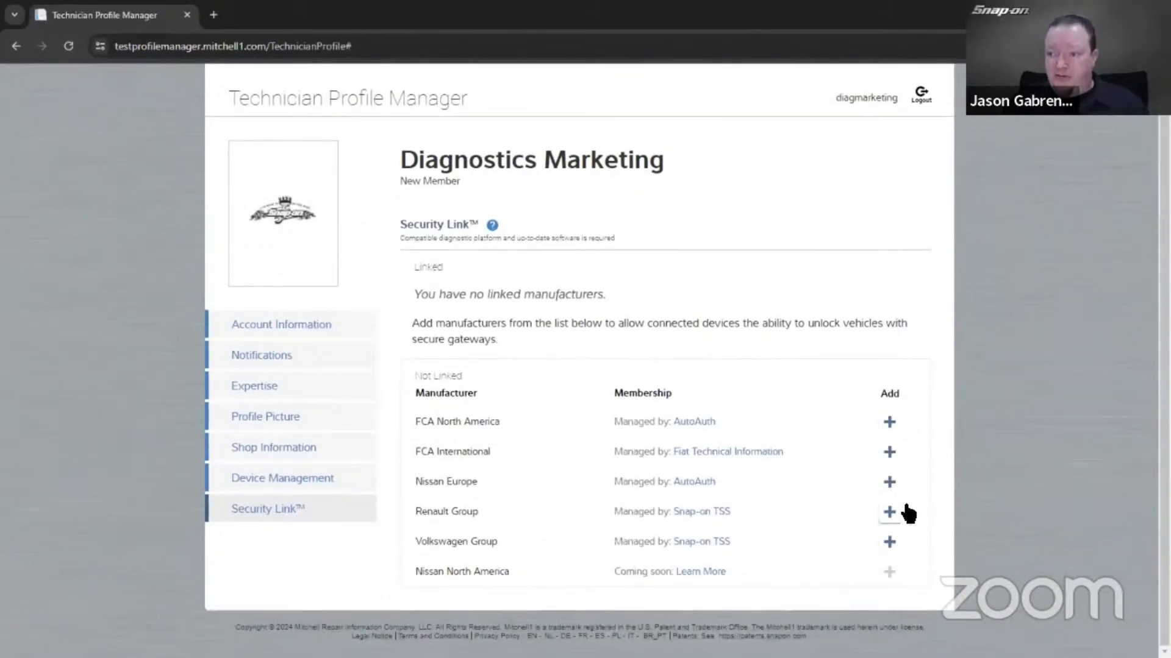
mouse_move(985, 508)
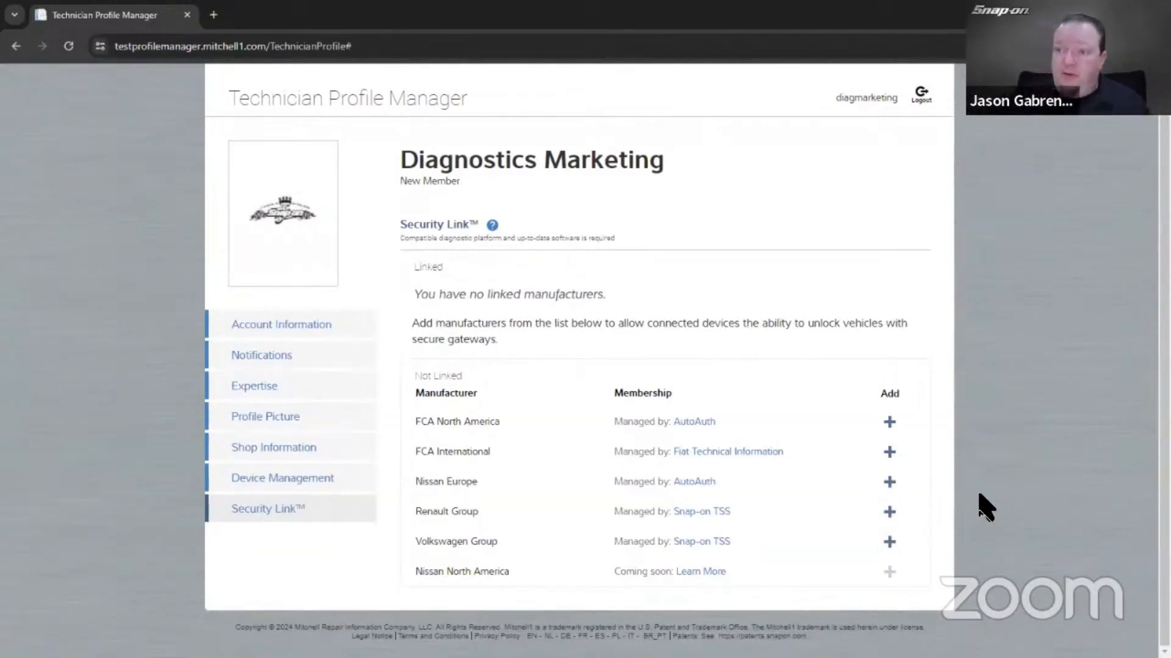
mouse_move(862, 426)
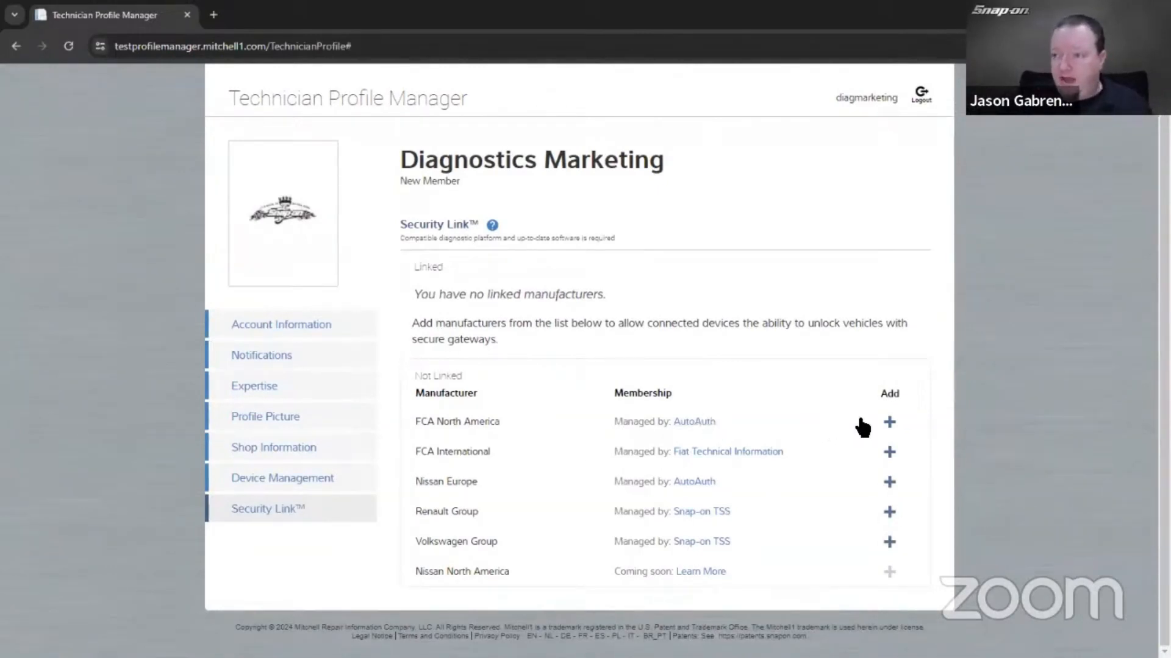
click(889, 422)
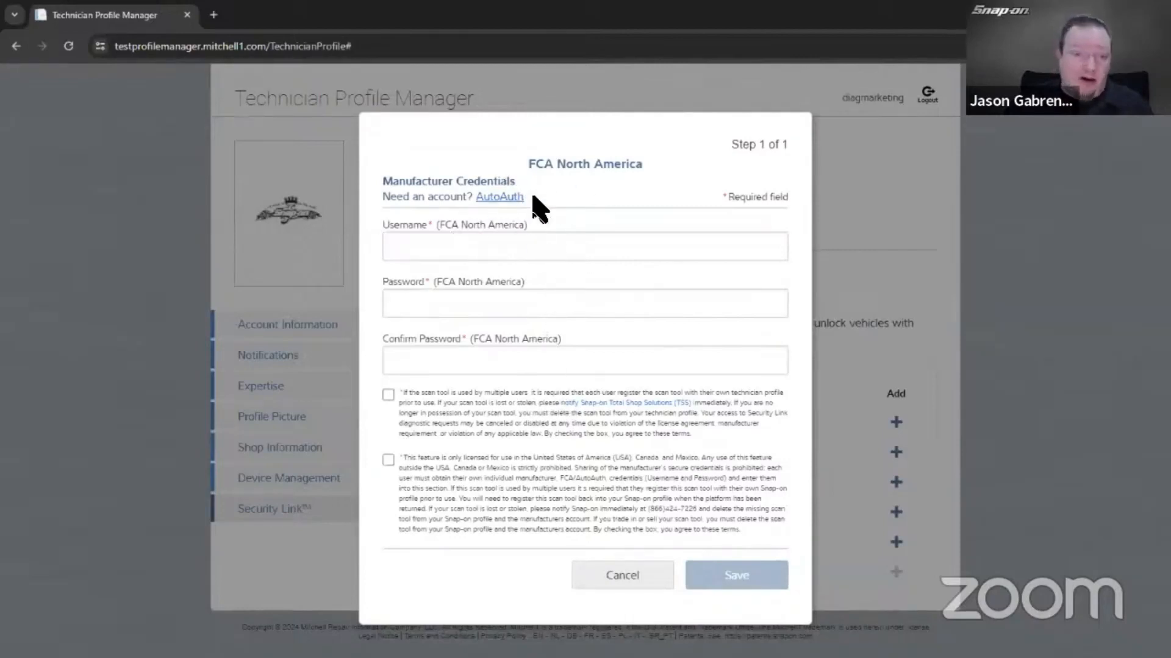
- Briefly view the AutoAuth site, then cancel the FCA North America credentials form
click(499, 196)
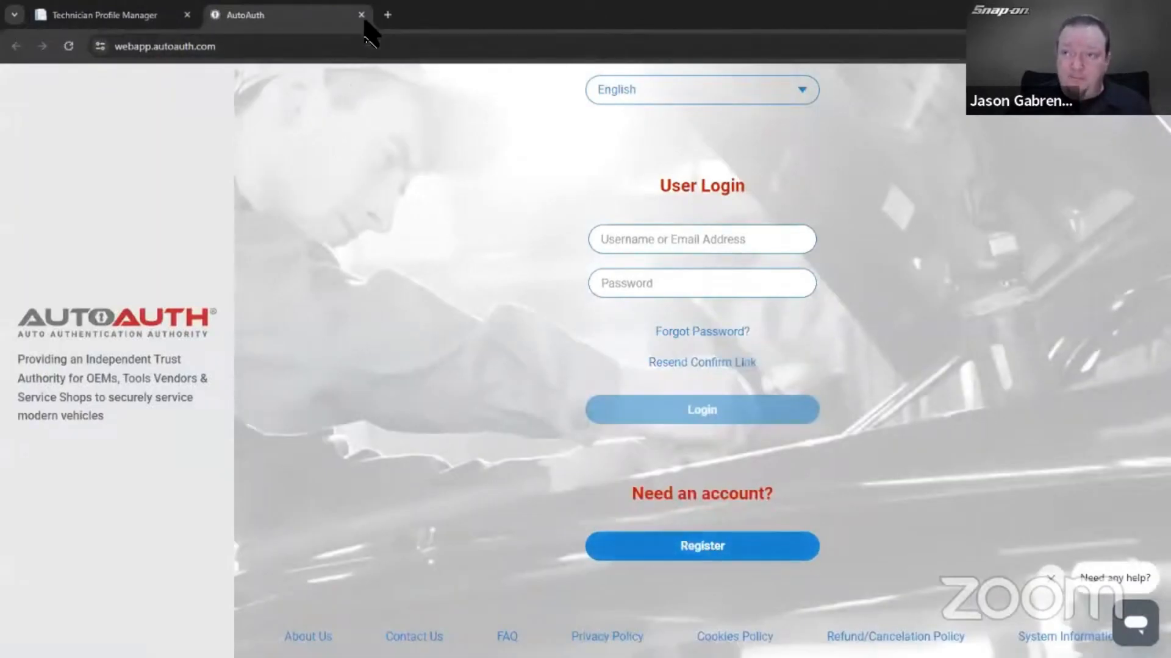
click(361, 14)
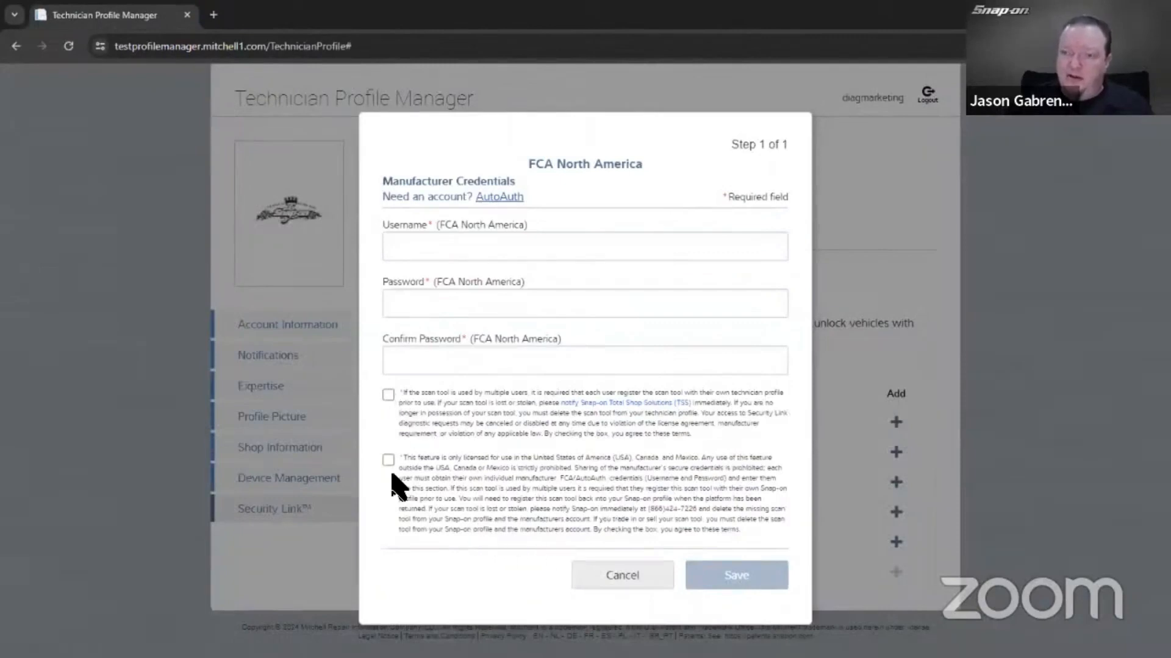
click(622, 574)
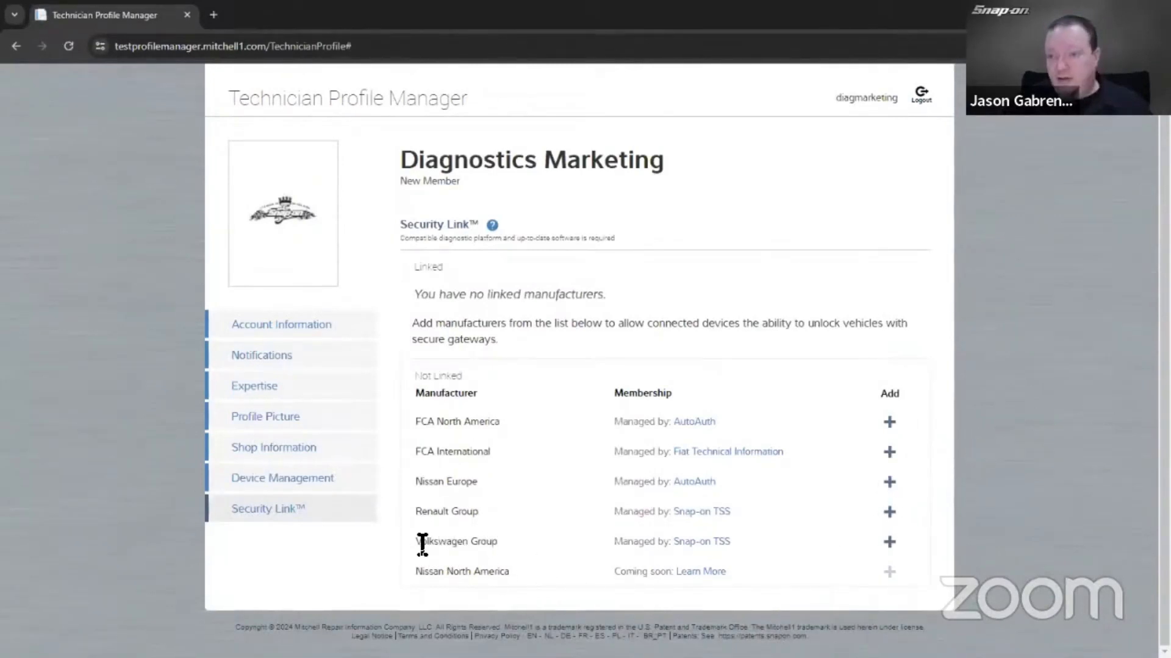
- Link Volkswagen Group, accepting both agreement terms, leaving it pending email verification
double_click(456, 541)
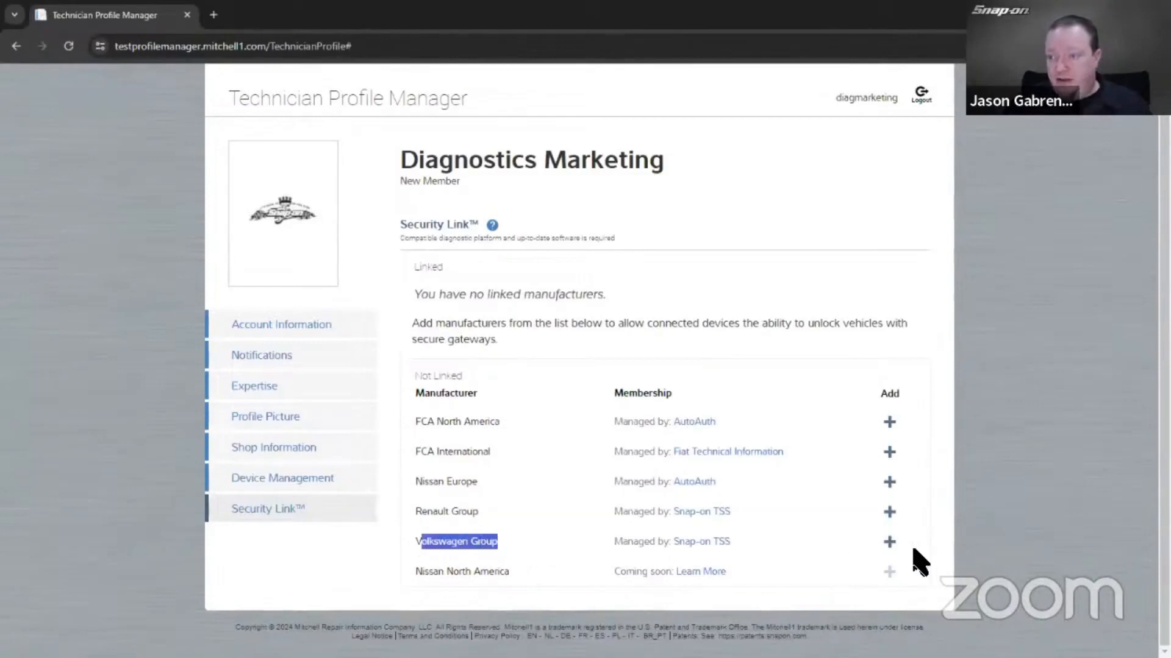
click(889, 541)
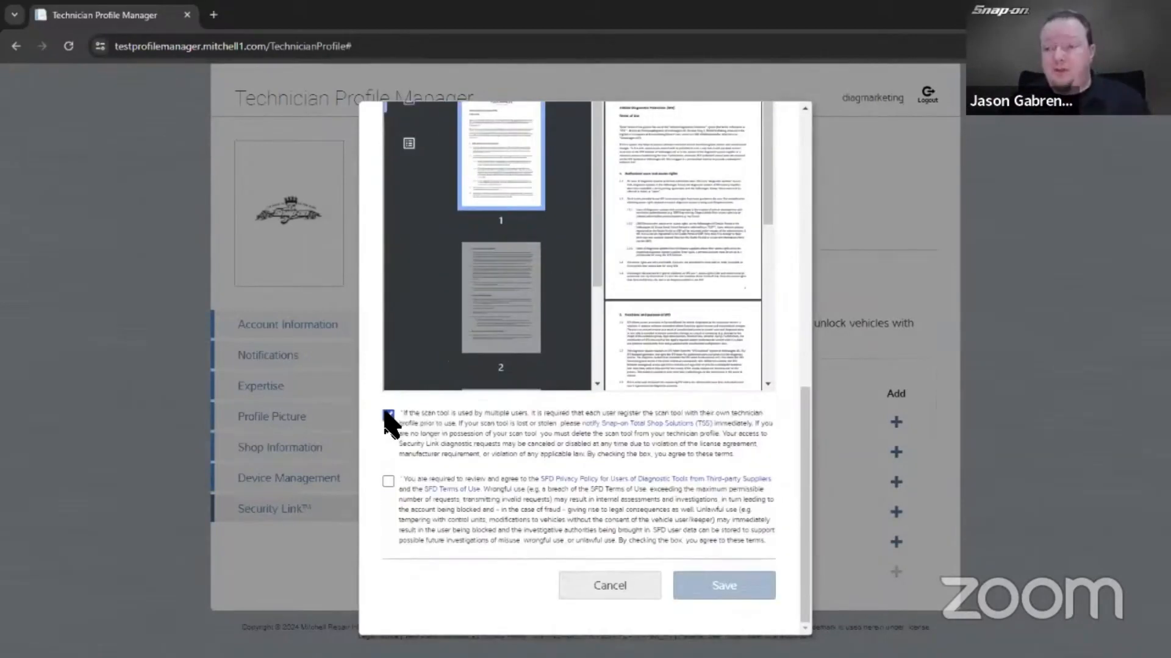
click(388, 415)
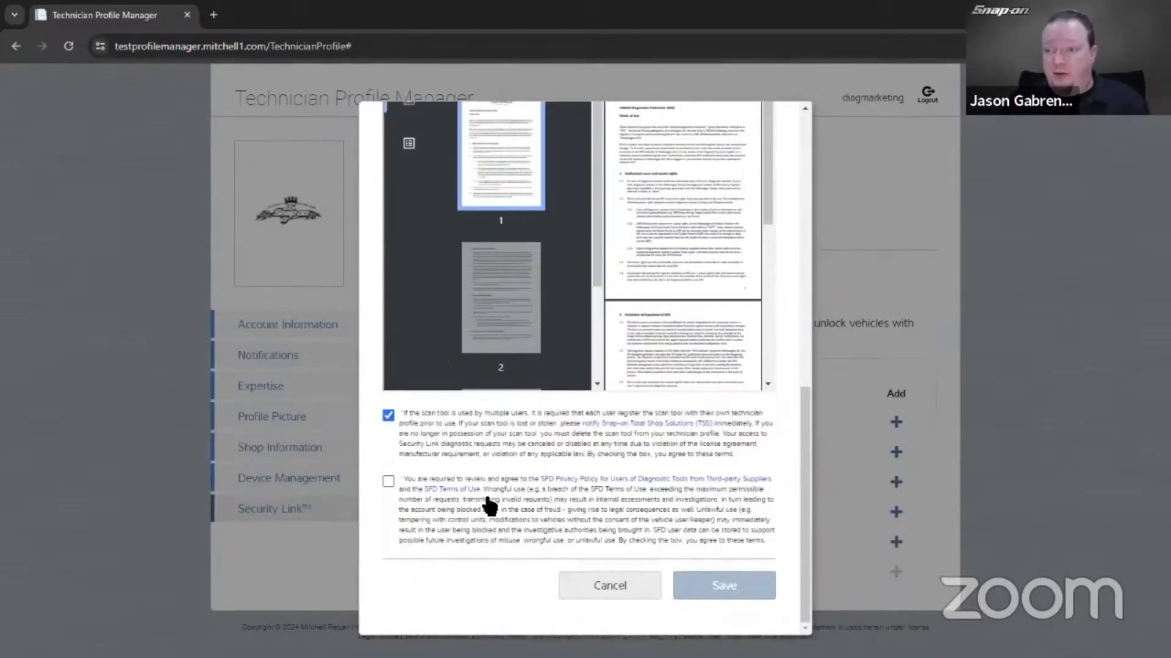
click(387, 481)
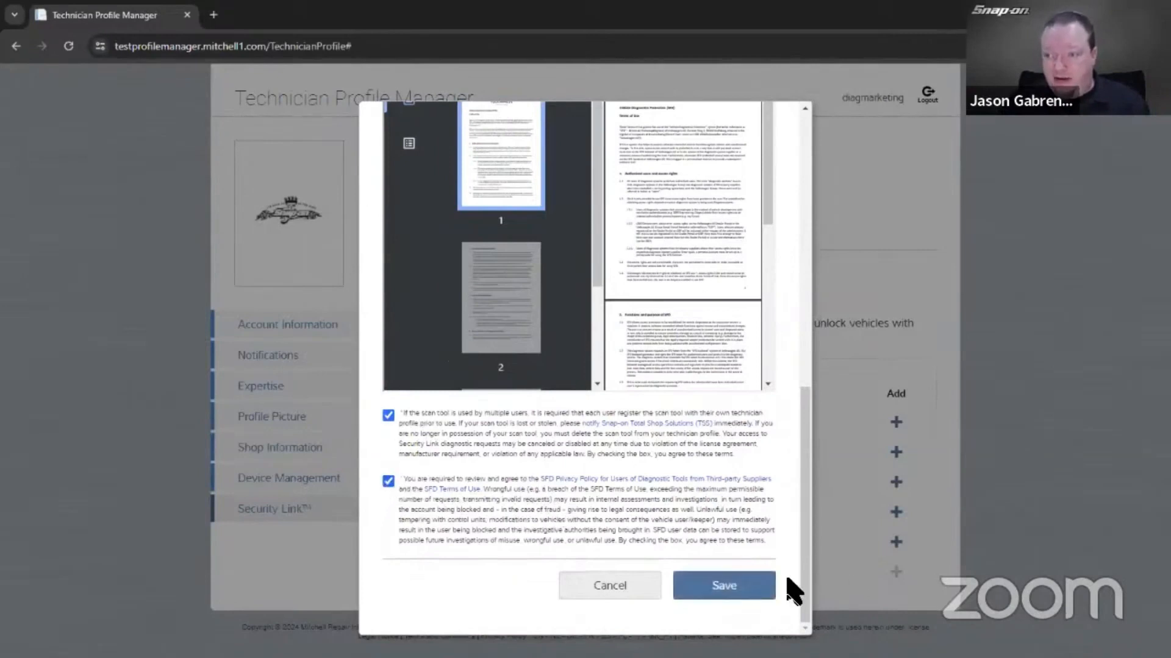
click(723, 585)
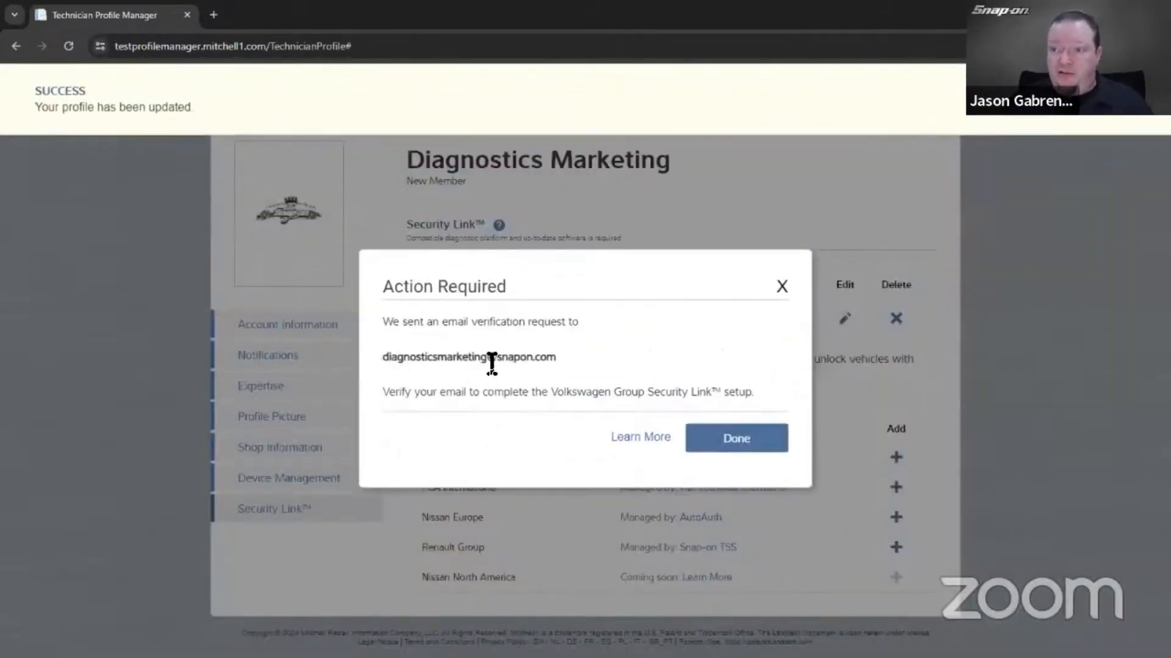
click(734, 438)
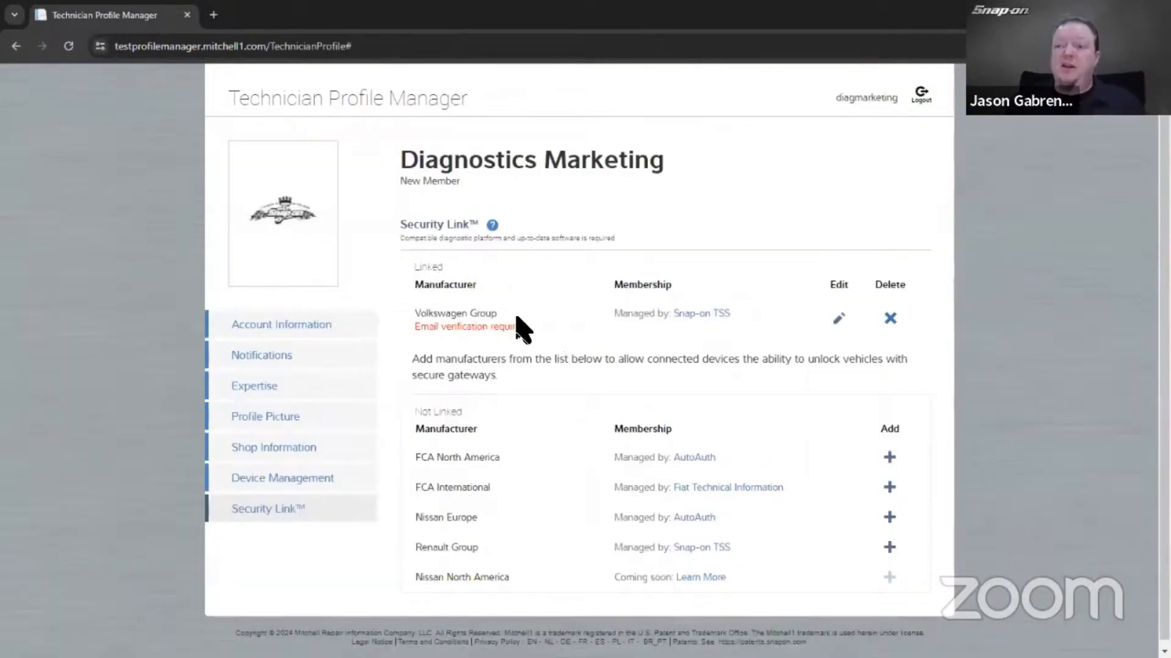